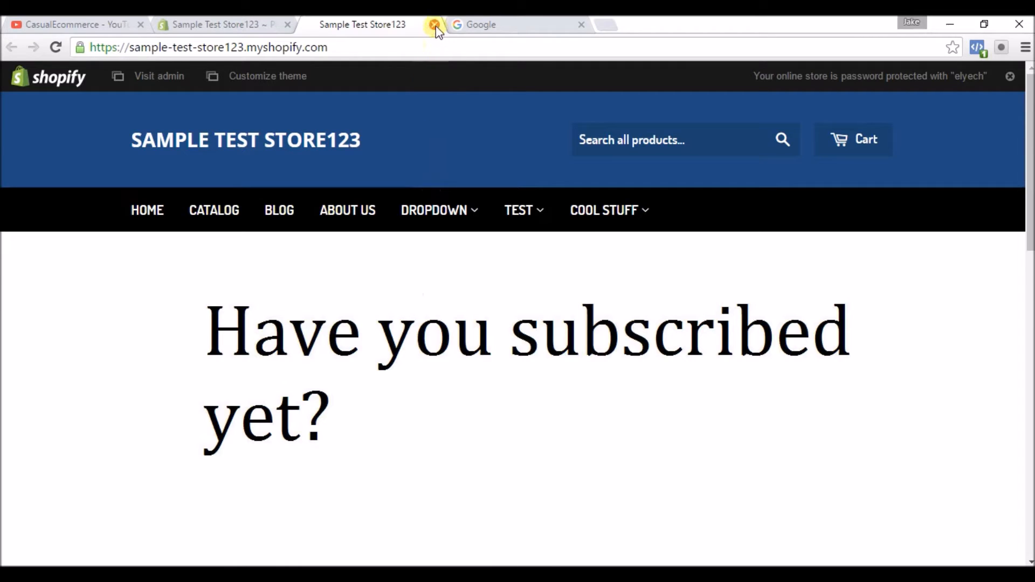
# Step: Start adding a new product from the Shopify admin Products page
pyautogui.click(435, 25)
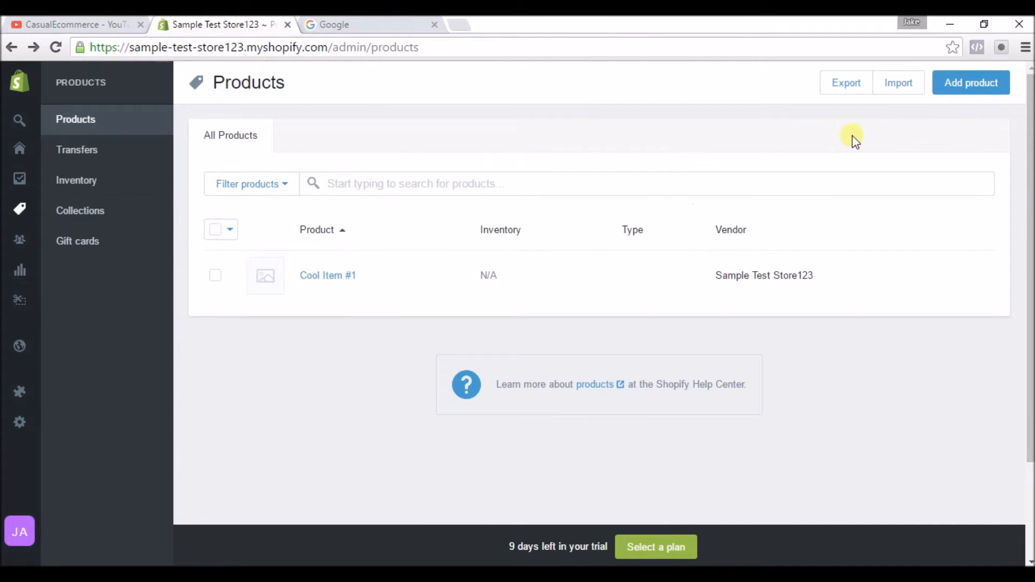
pyautogui.click(971, 82)
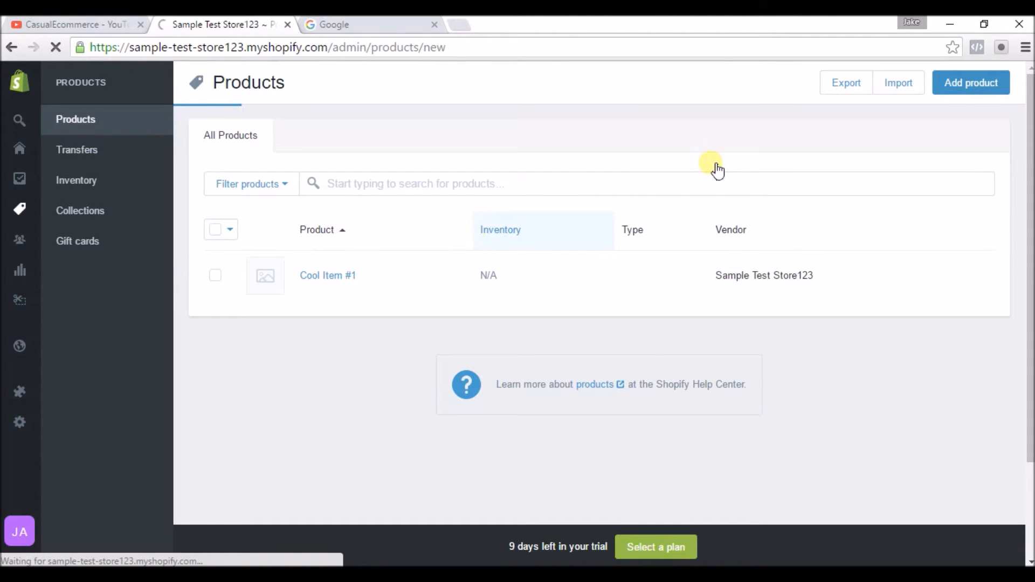
# Step: Enter 'Tennis Ball Bucket' as the new product's title
pyautogui.click(971, 83)
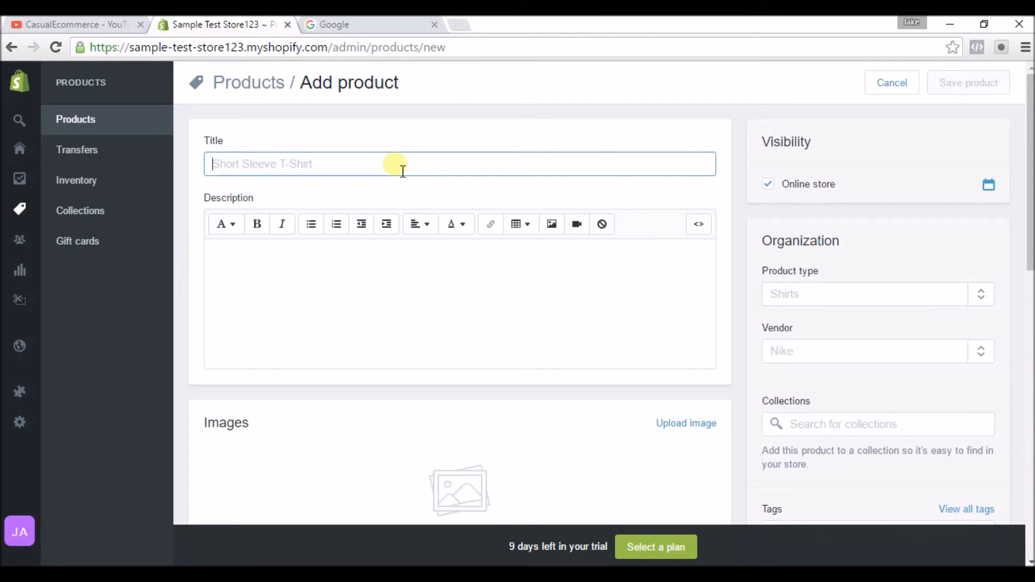
pyautogui.write('Tenn')
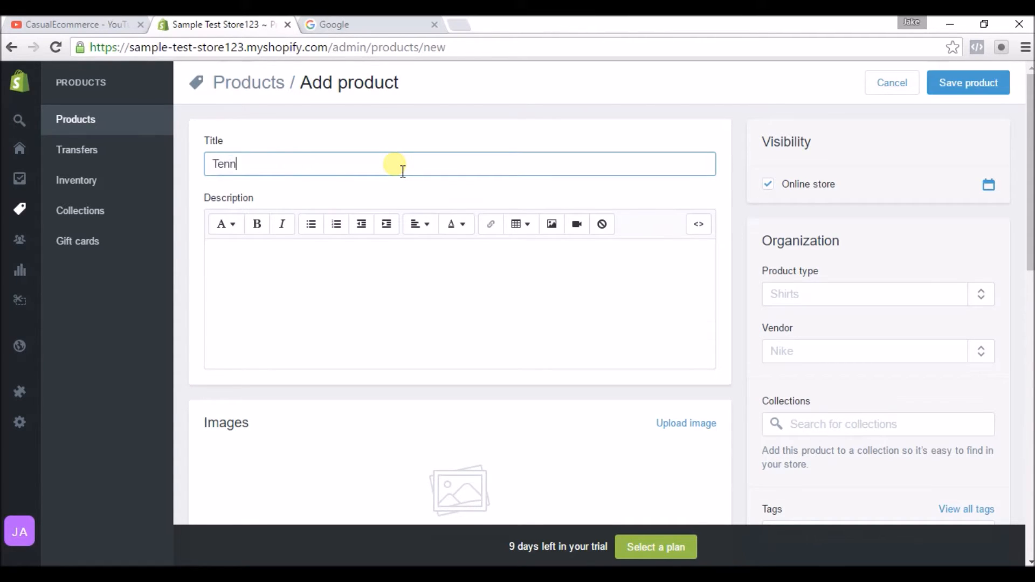
pyautogui.write('i')
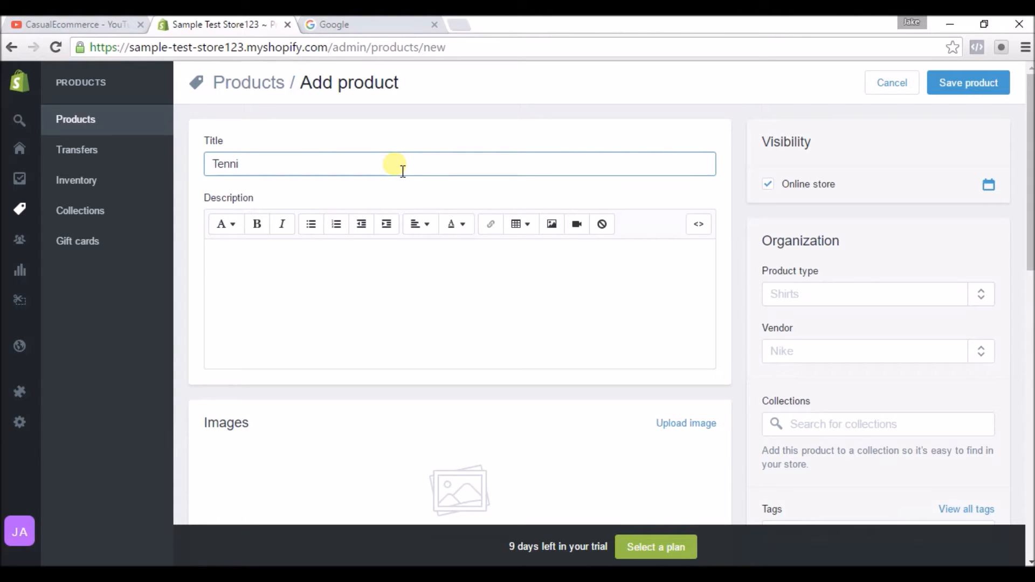
pyautogui.write('s')
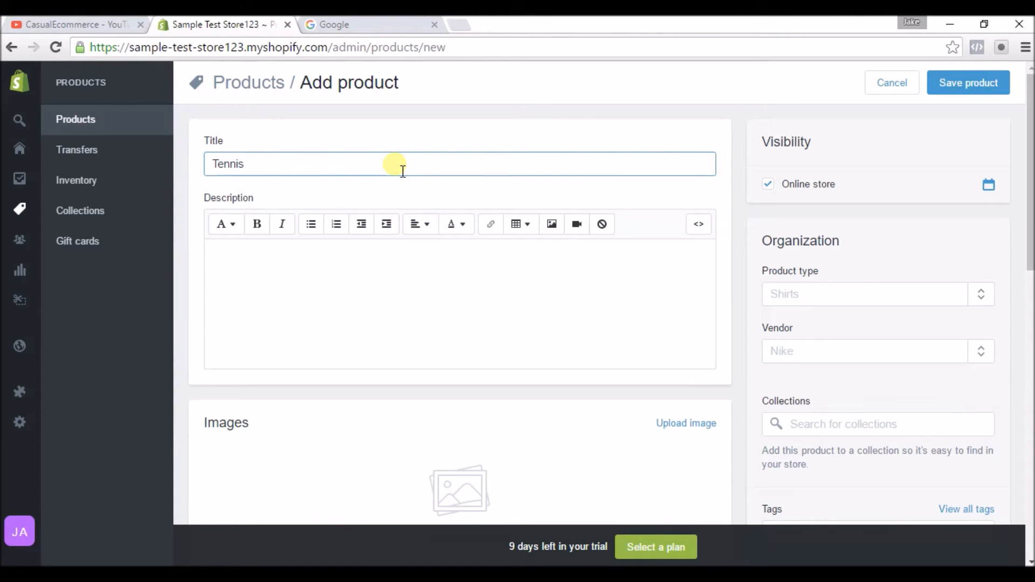
pyautogui.write('Ball')
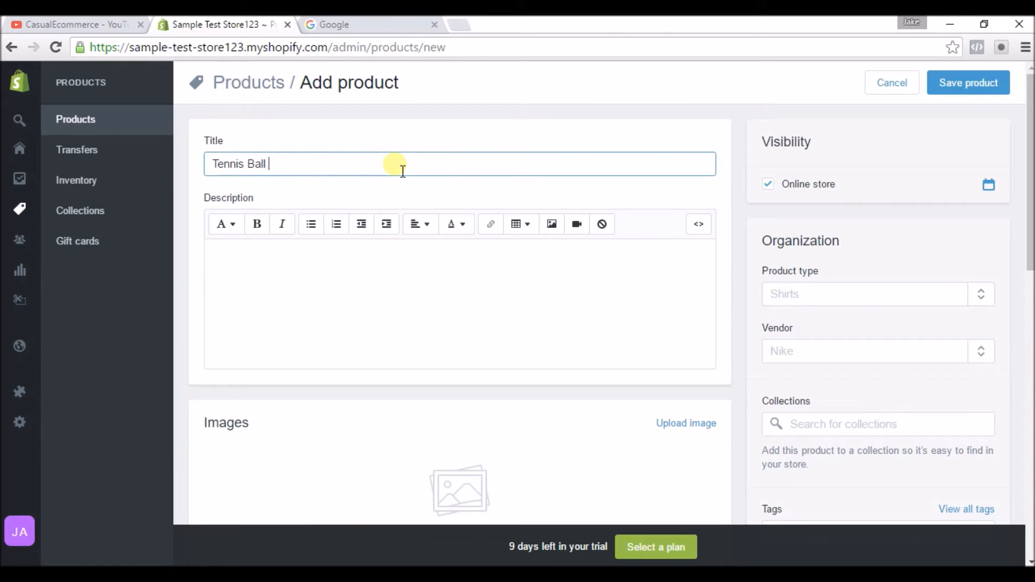
pyautogui.write('Bucket')
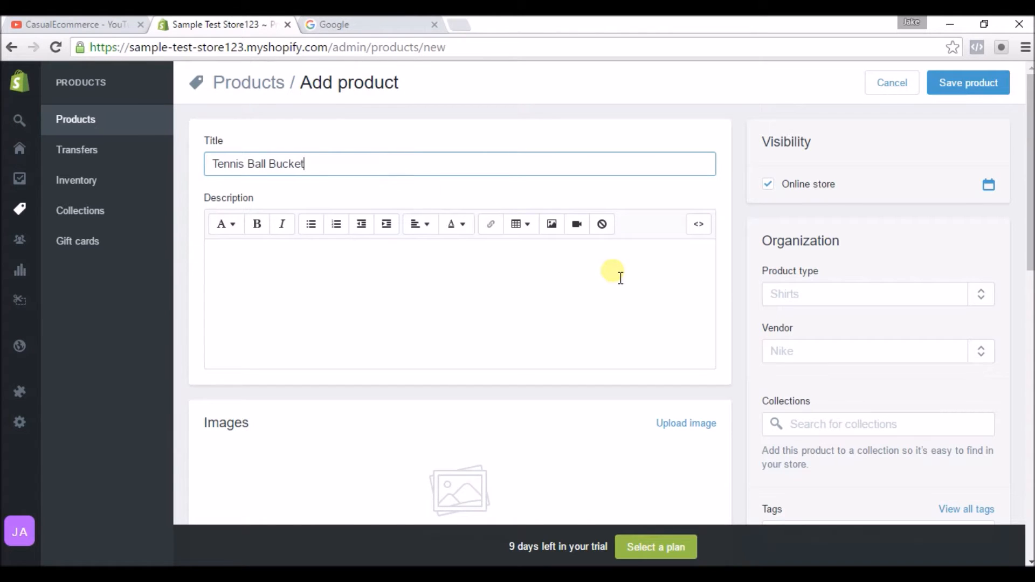
# Step: Reveal the search engine listing fields, prefilled with page title Tennis Ball Bucket and handle tennis-ball-bucket
pyautogui.scroll(-3)
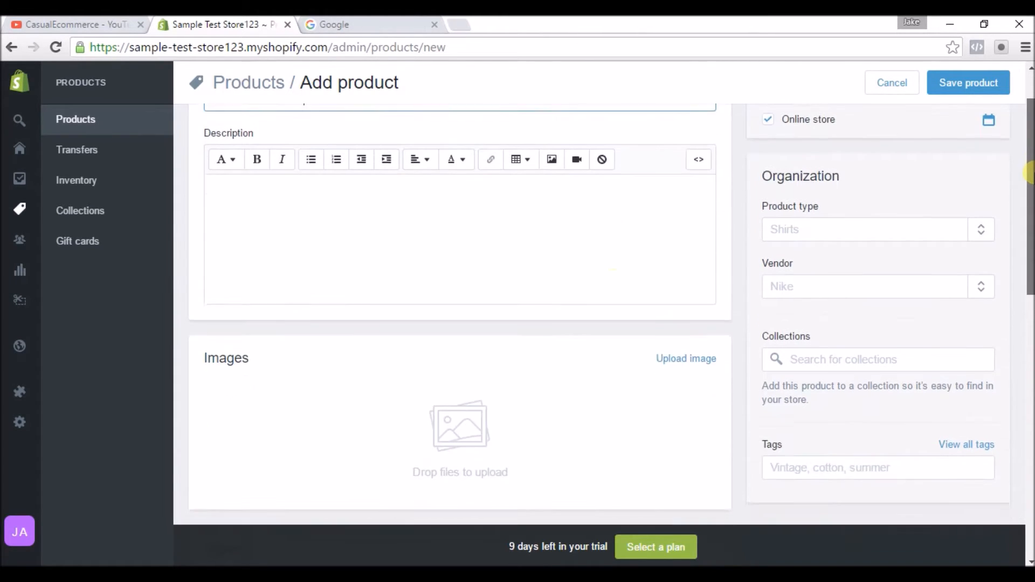
pyautogui.scroll(3)
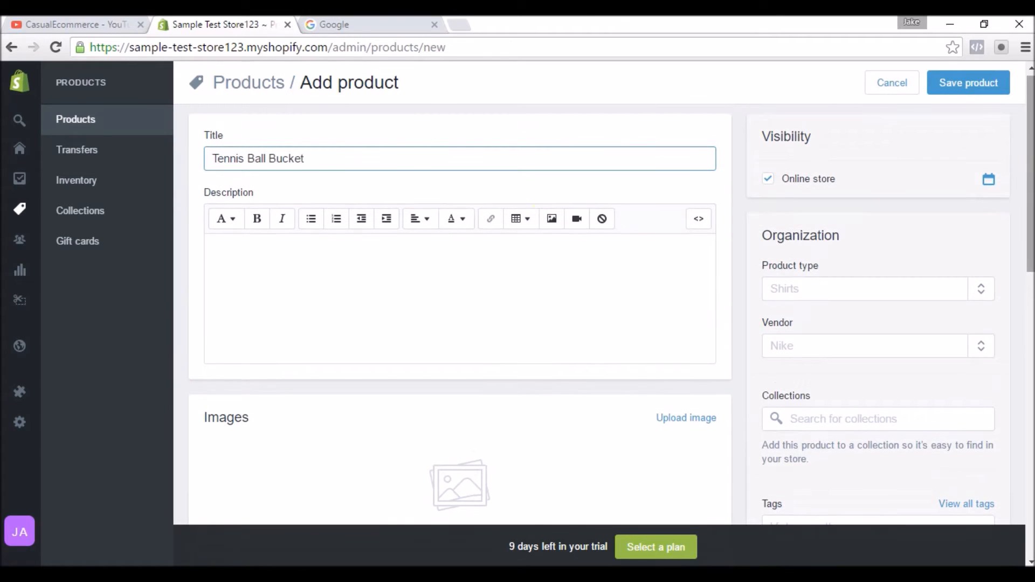
pyautogui.scroll(-3)
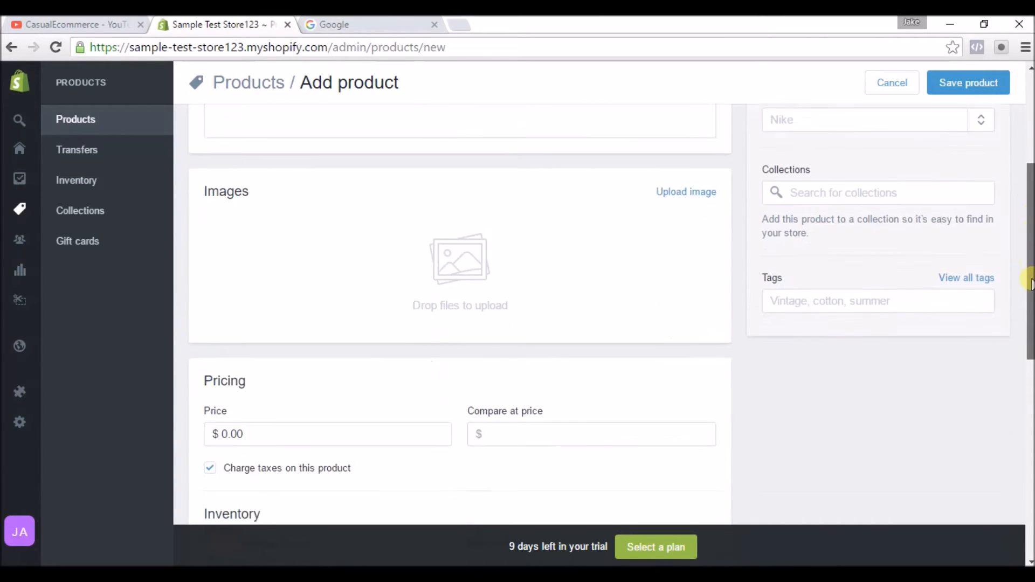
pyautogui.scroll(-3)
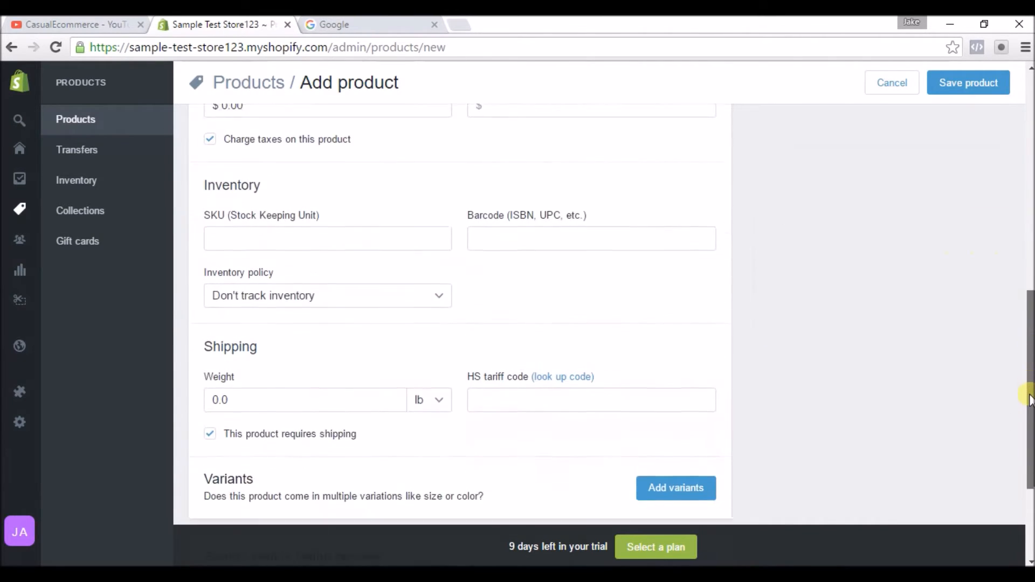
pyautogui.scroll(-3)
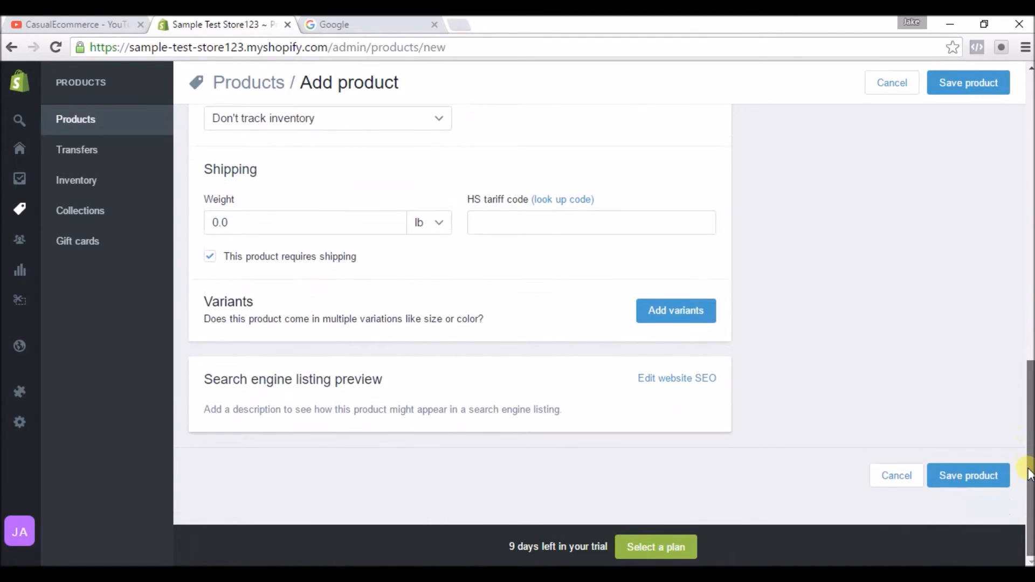
pyautogui.moveTo(429, 389)
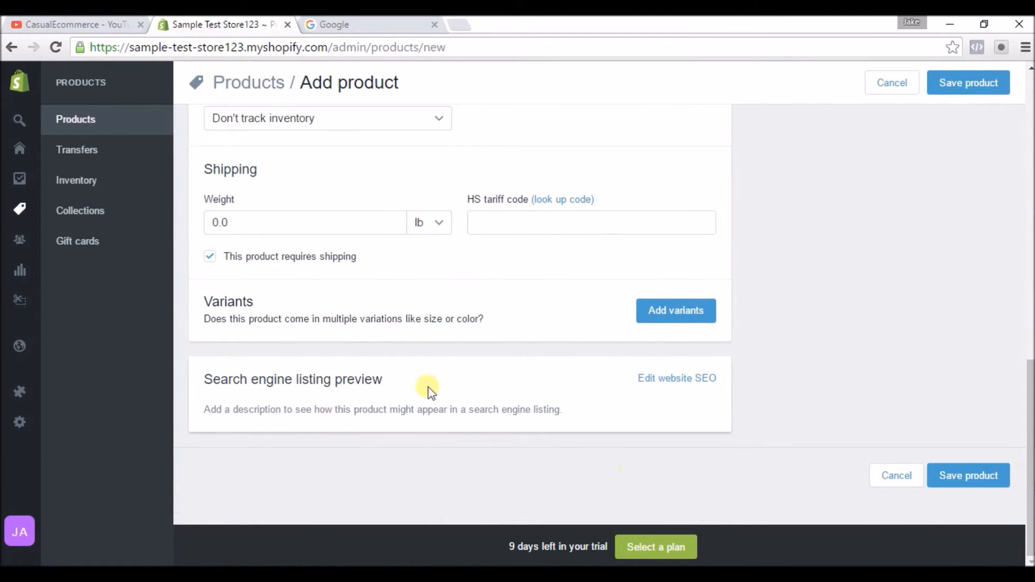
pyautogui.click(677, 378)
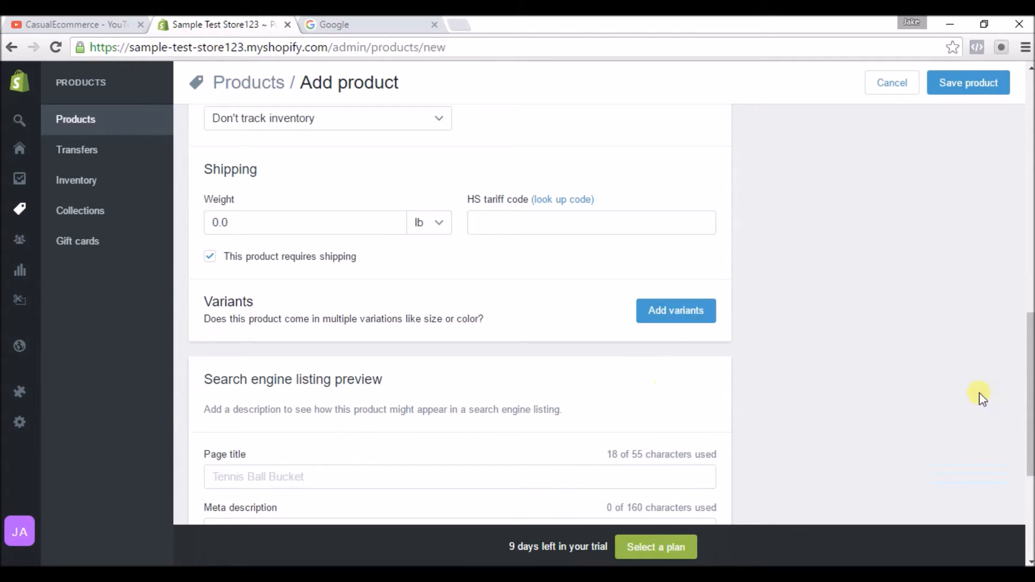
pyautogui.scroll(-3)
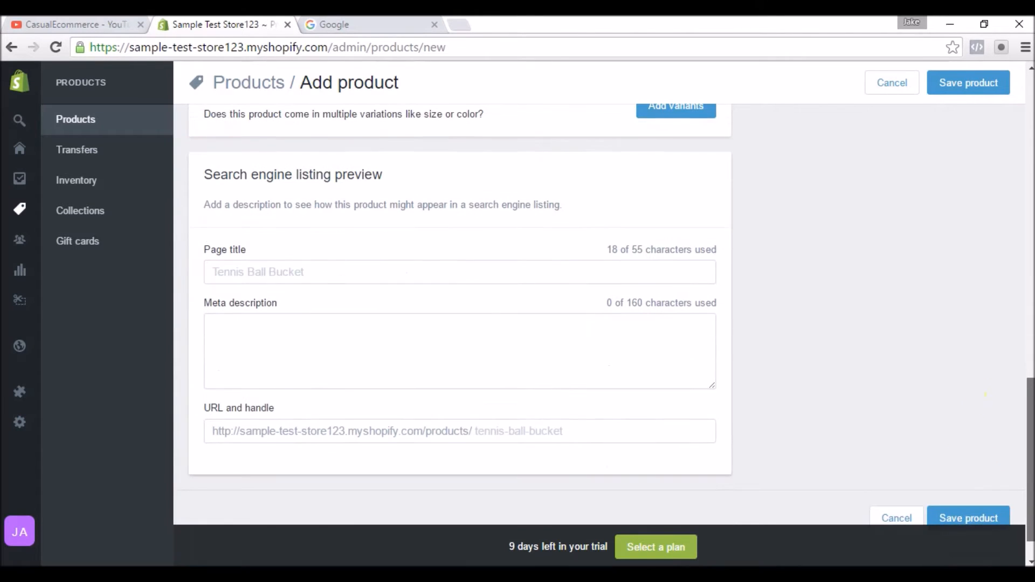
pyautogui.scroll(3)
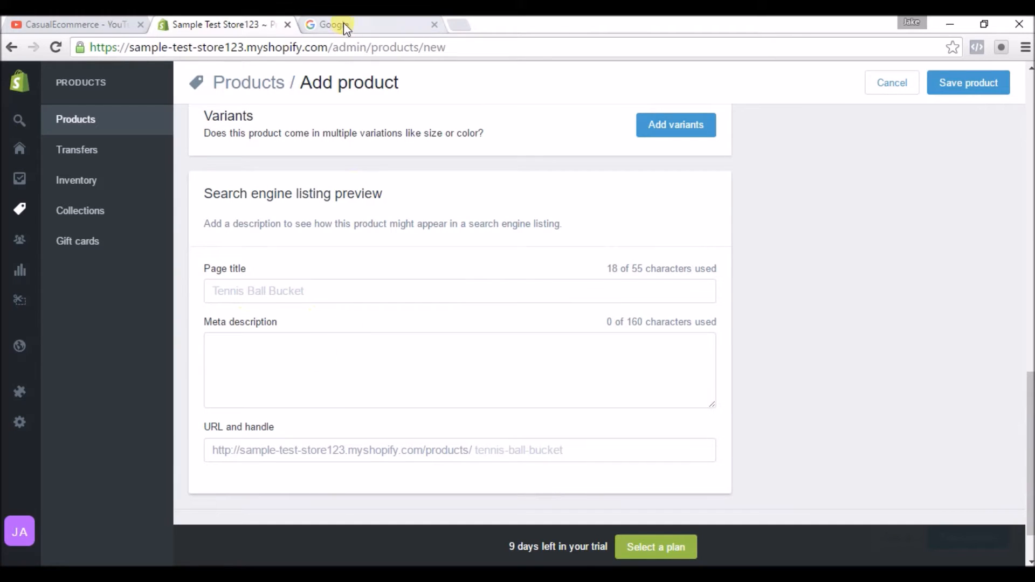
# Step: Search Google for 'tennis ball bucket' to see competitor listing titles and descriptions
pyautogui.click(340, 24)
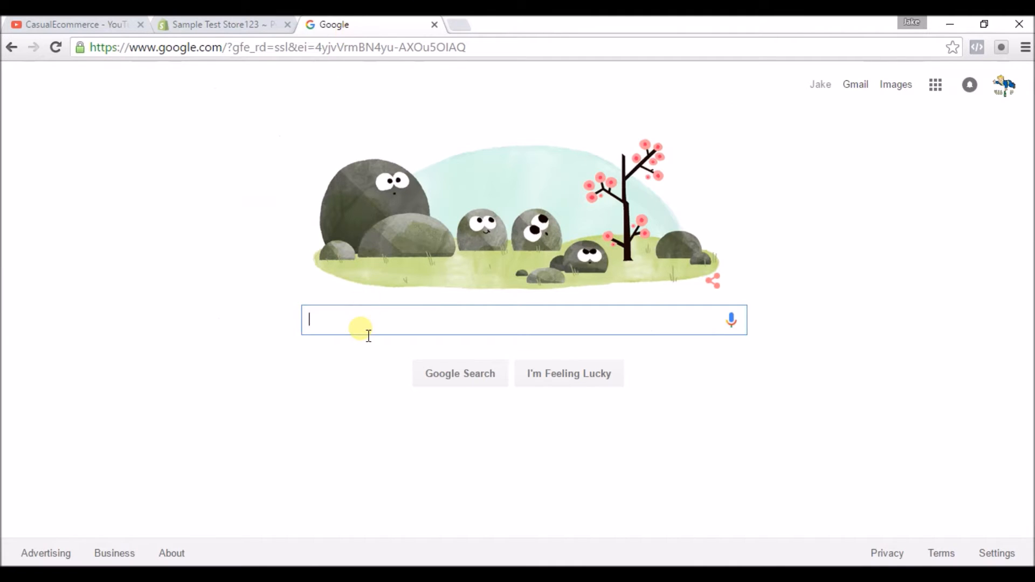
pyautogui.write('tennis b')
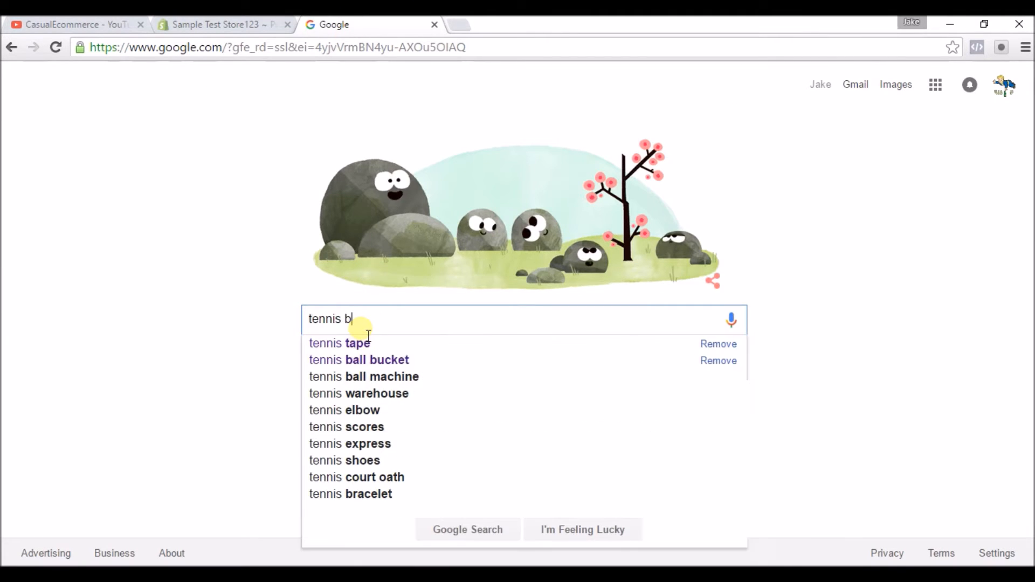
pyautogui.click(358, 360)
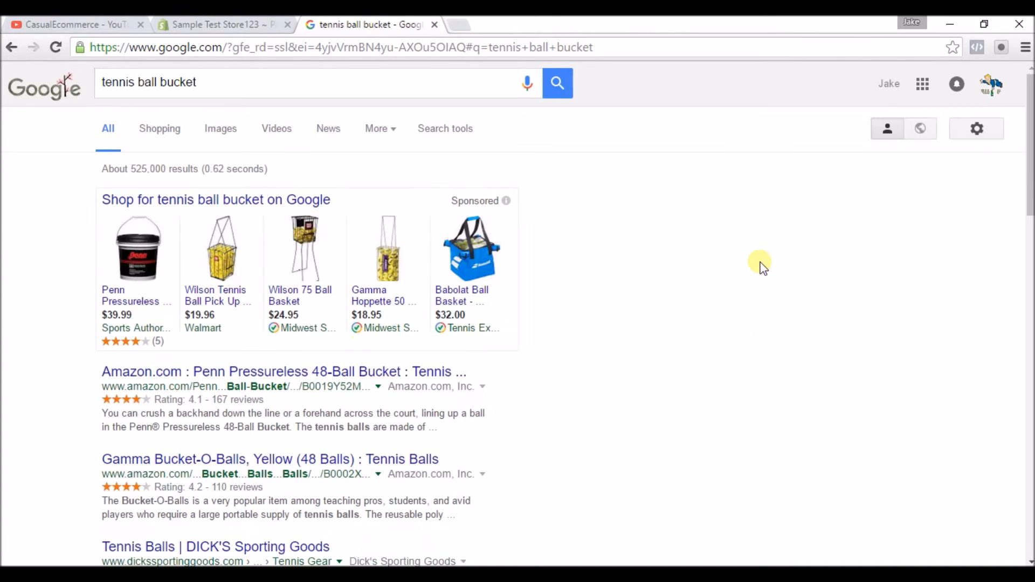
pyautogui.scroll(-3)
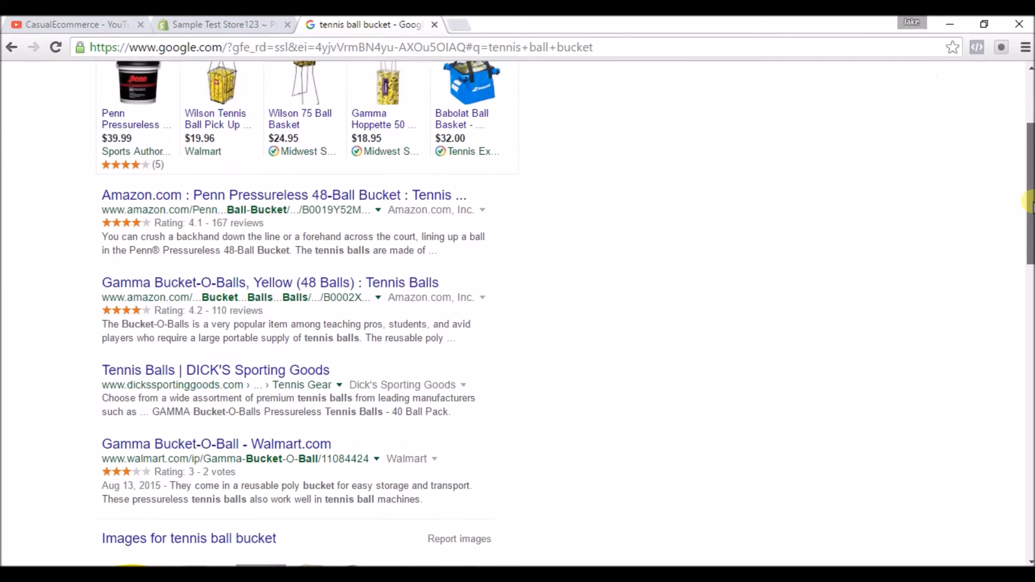
# Step: Flip between the new product form and the tennis ball bucket search results to compare
pyautogui.click(225, 24)
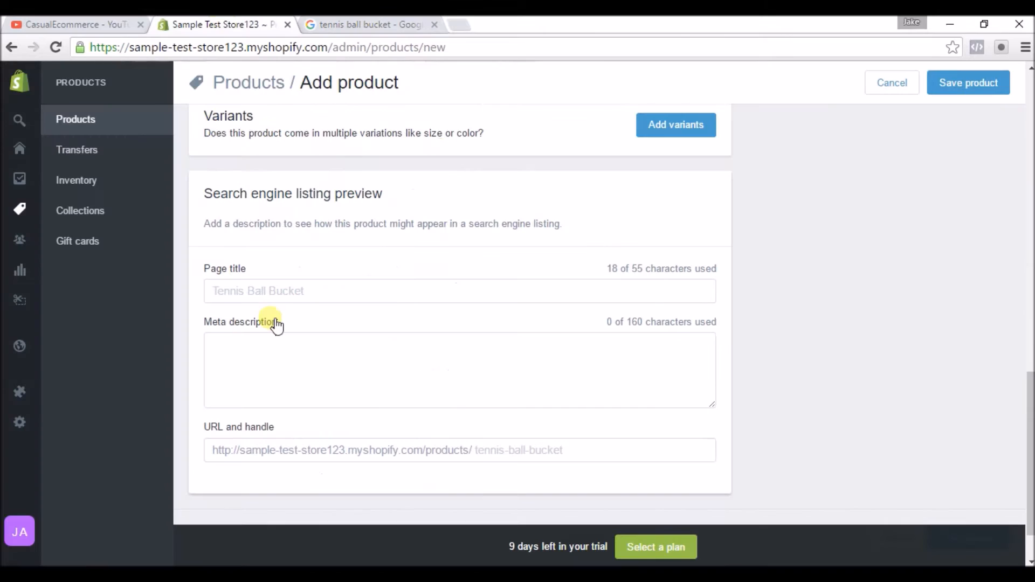
pyautogui.click(367, 24)
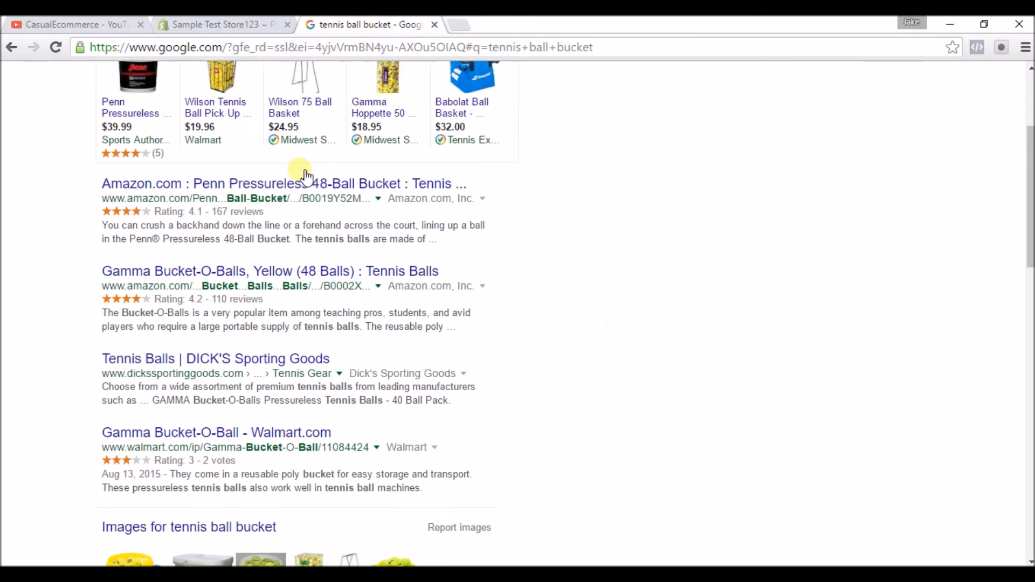
pyautogui.moveTo(215, 359)
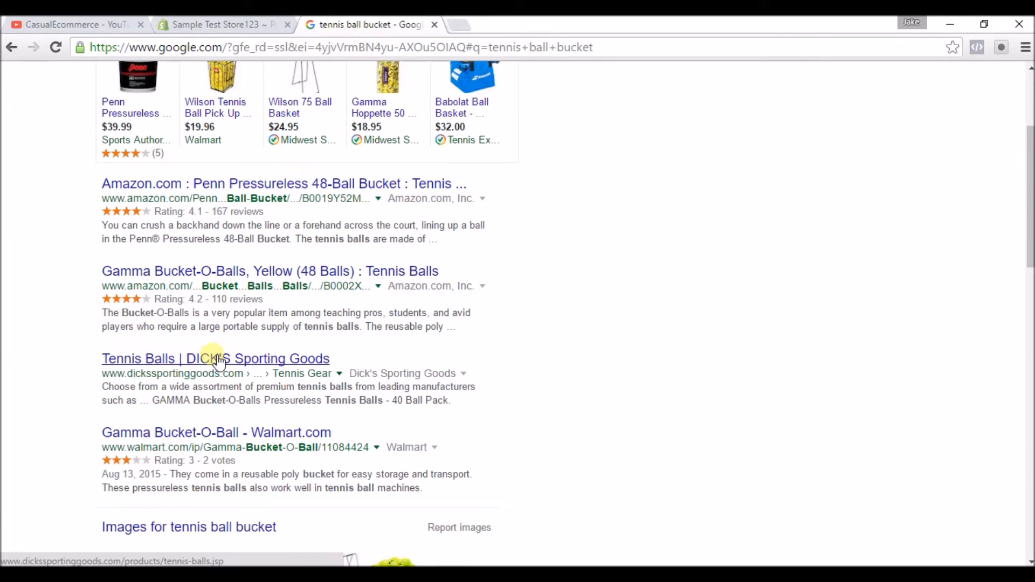
pyautogui.click(224, 24)
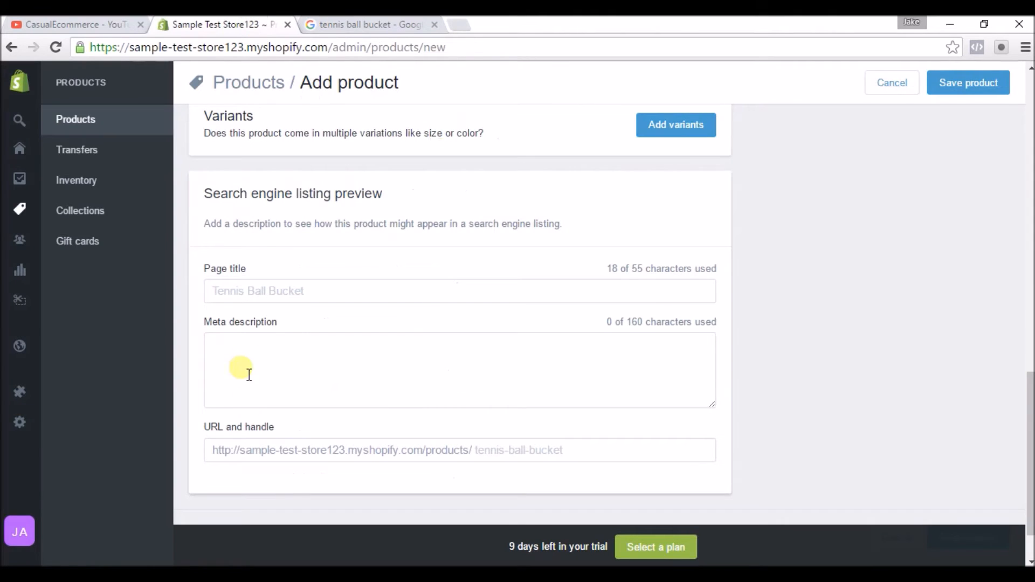
pyautogui.moveTo(344, 24)
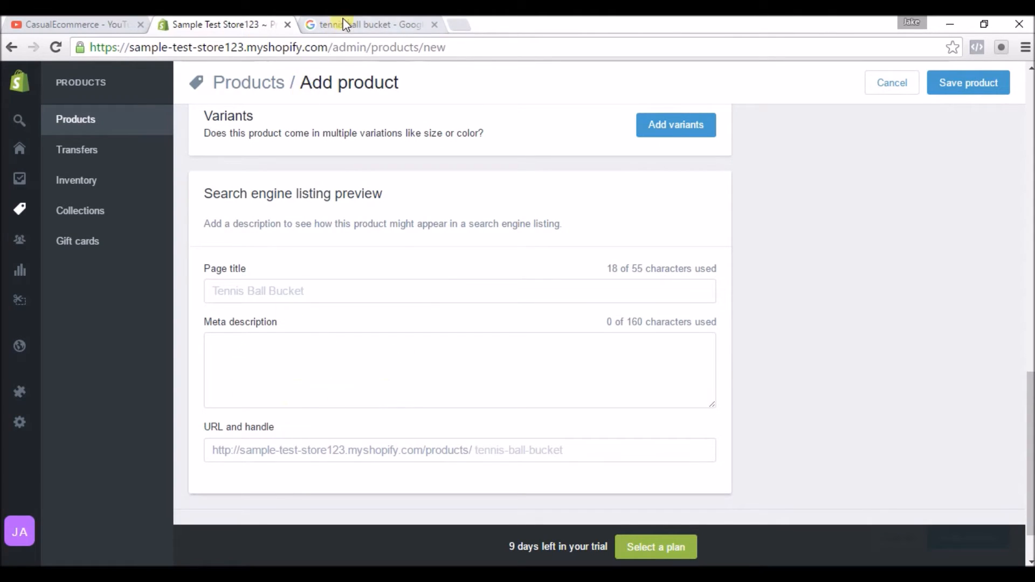
pyautogui.click(370, 24)
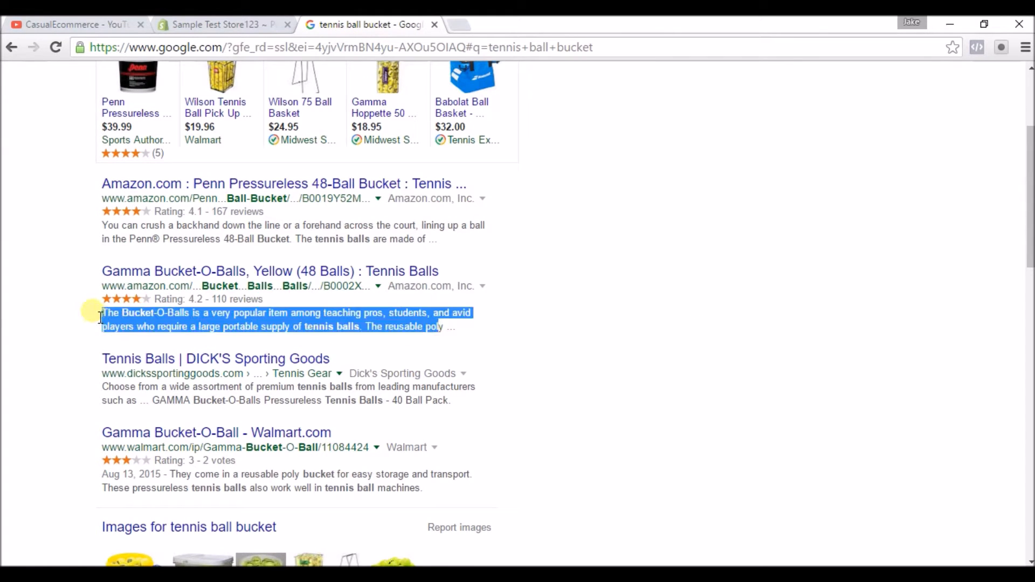
pyautogui.moveTo(488, 264)
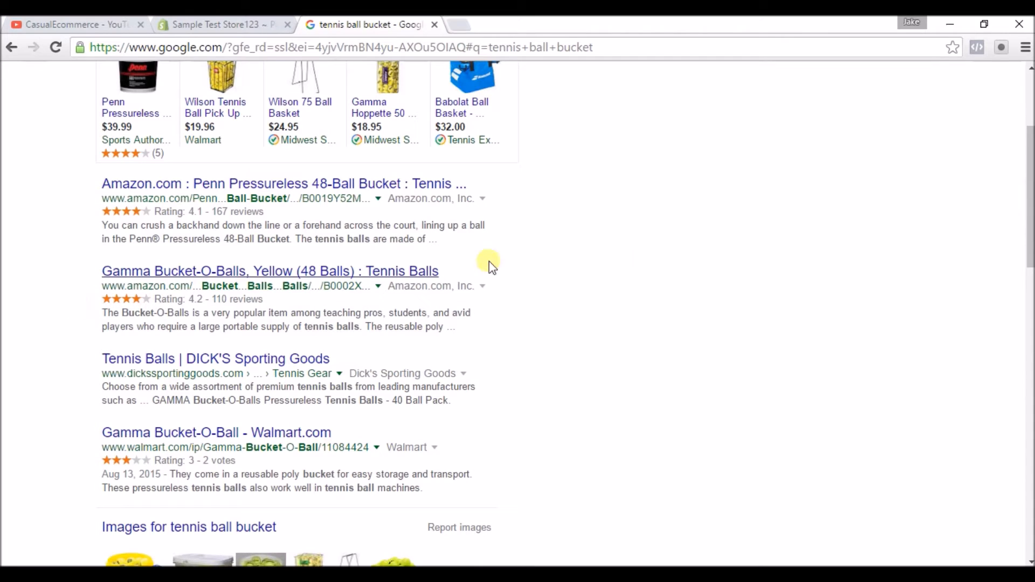
pyautogui.moveTo(458, 226)
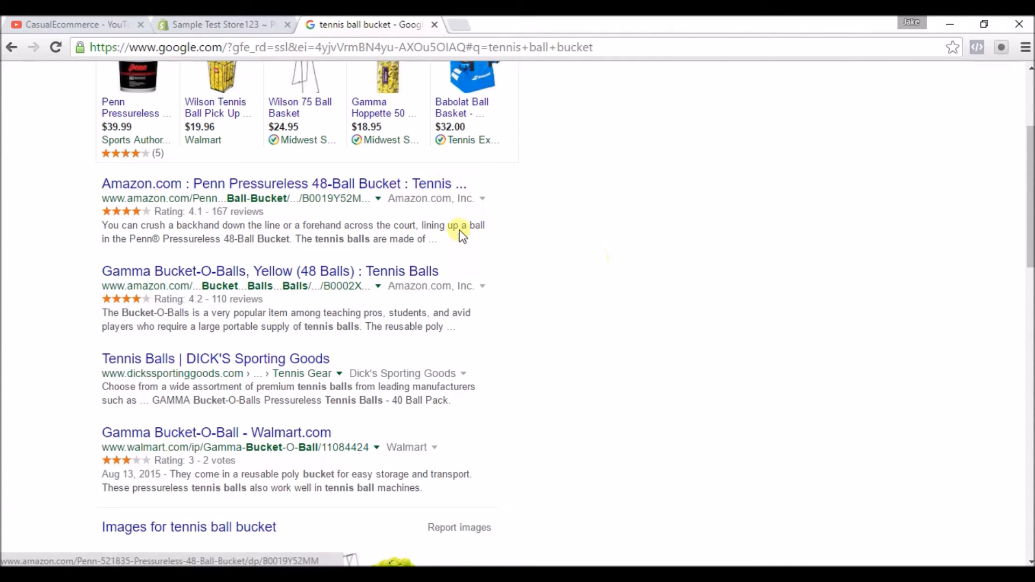
pyautogui.moveTo(139, 224)
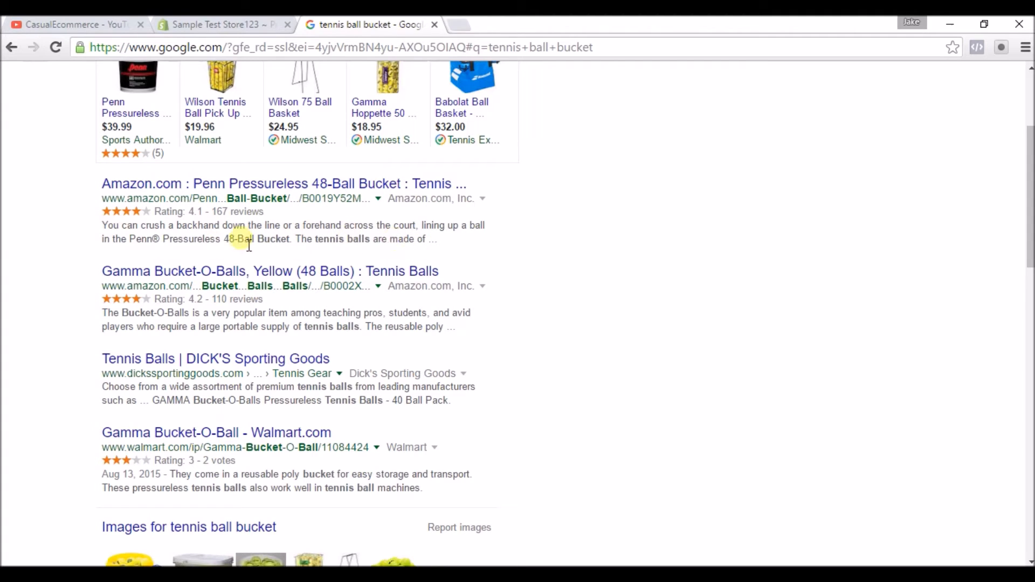
pyautogui.moveTo(436, 192)
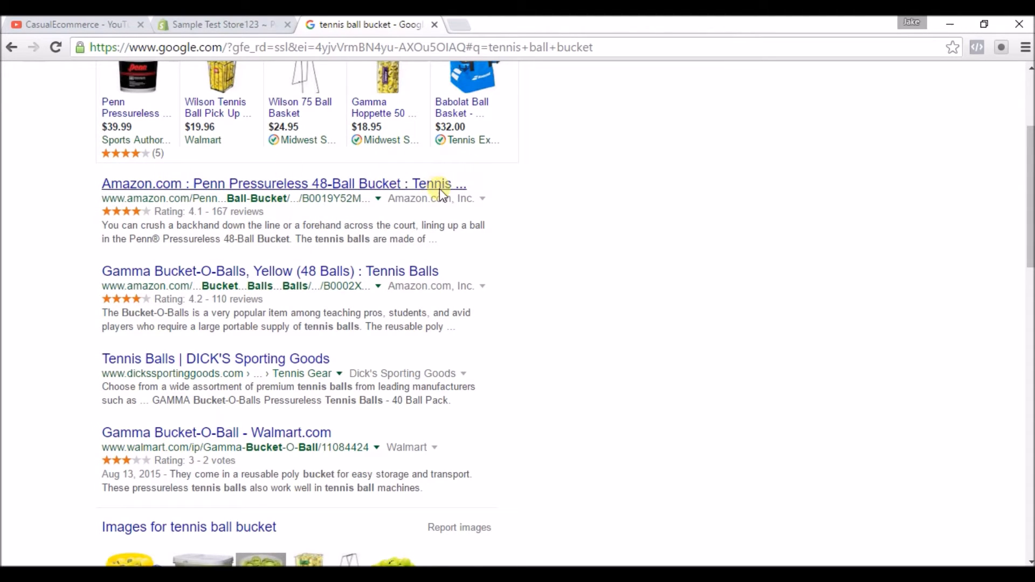
pyautogui.moveTo(195, 250)
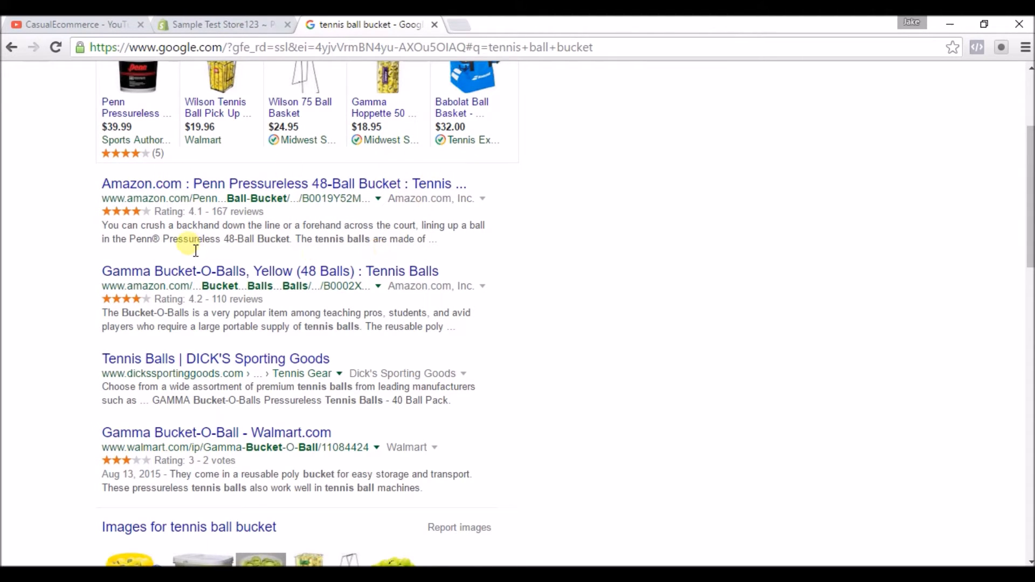
pyautogui.moveTo(274, 340)
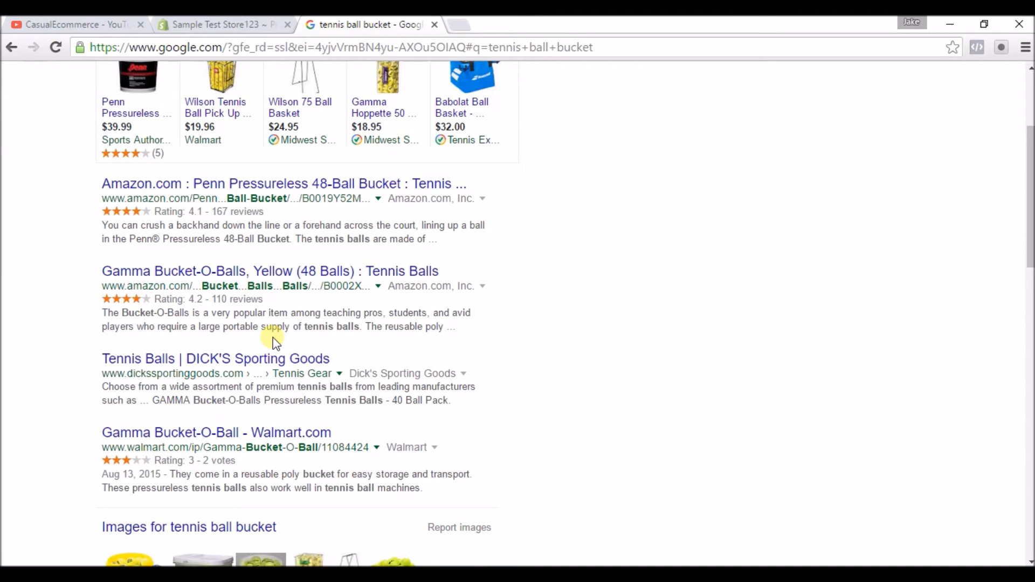
pyautogui.moveTo(377, 191)
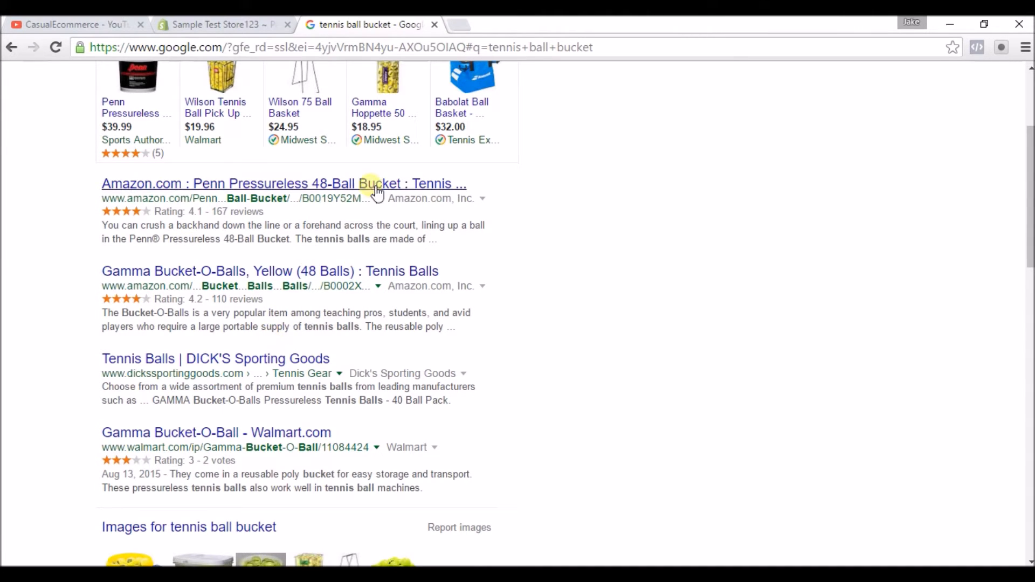
pyautogui.moveTo(312, 397)
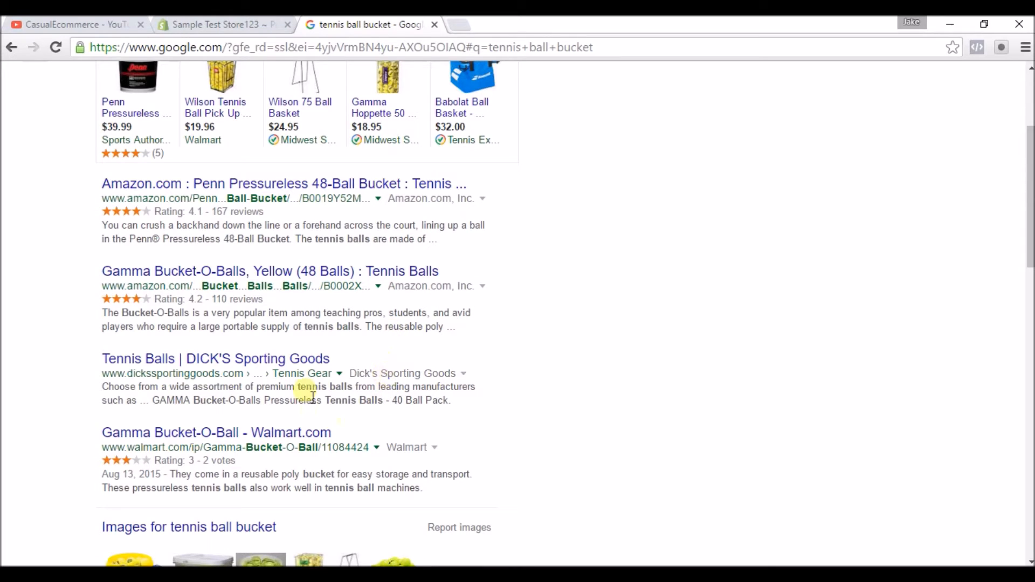
# Step: Extend the page title to 'Tennis Ball Bucket | Sample Test Store123', then return to the Google results
pyautogui.click(224, 25)
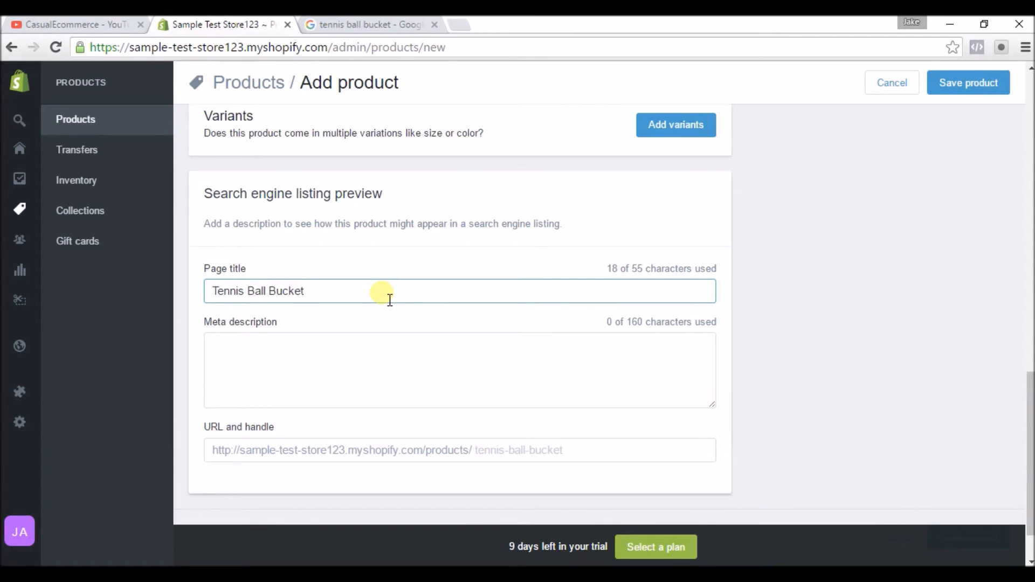
pyautogui.moveTo(644, 277)
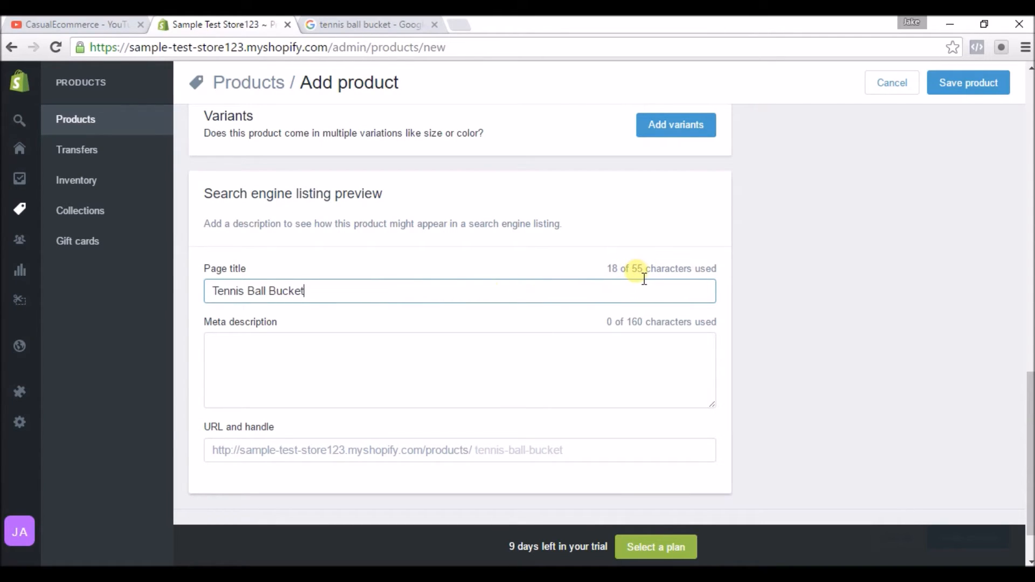
pyautogui.moveTo(427, 291)
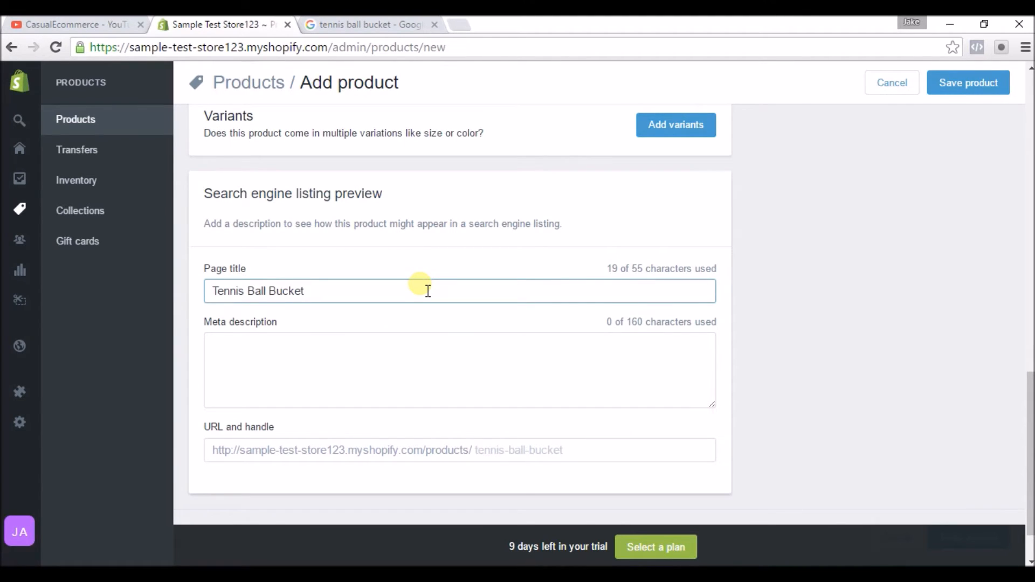
pyautogui.write('| S')
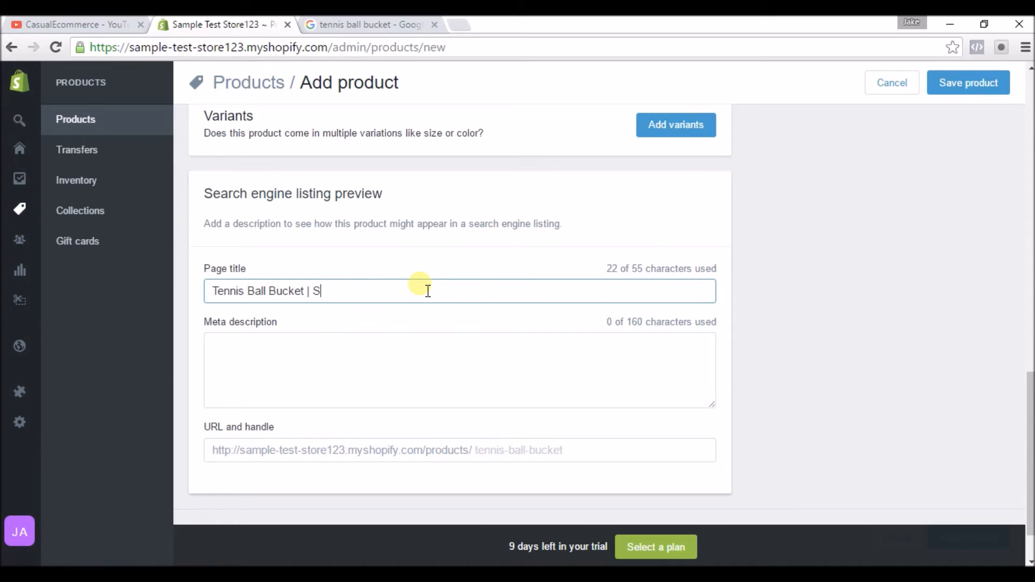
pyautogui.write('ample')
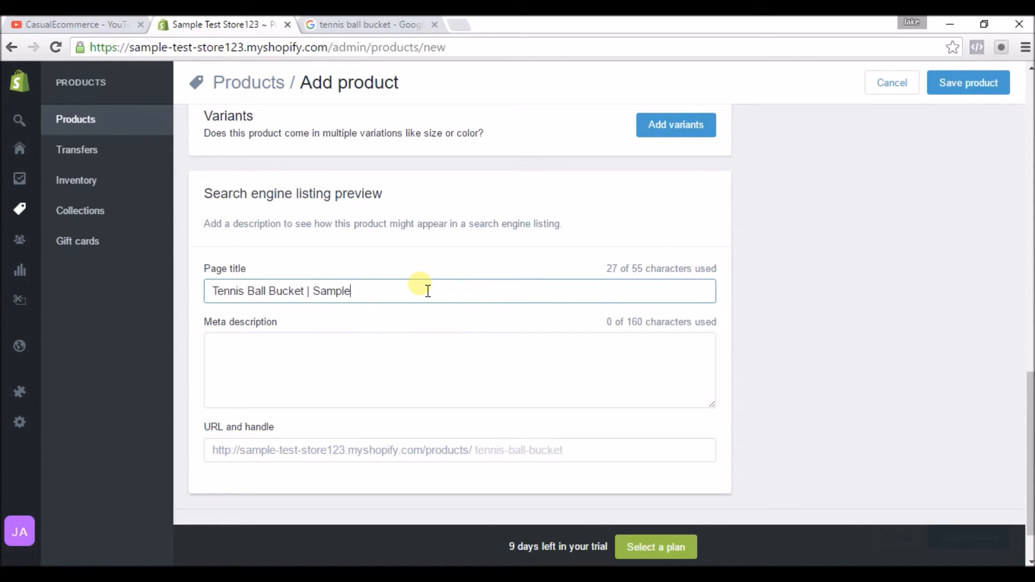
pyautogui.write('Test')
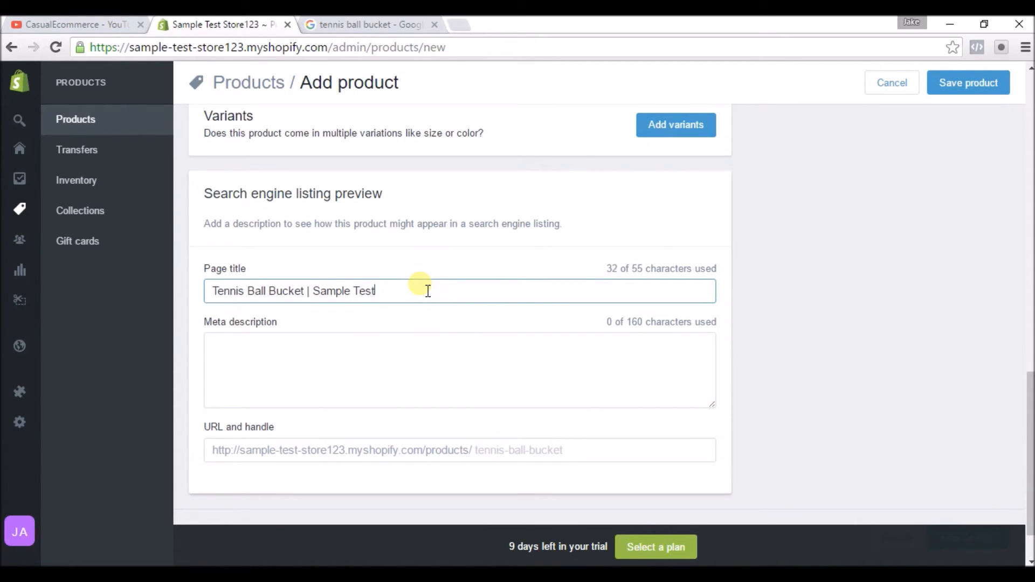
pyautogui.write('Store')
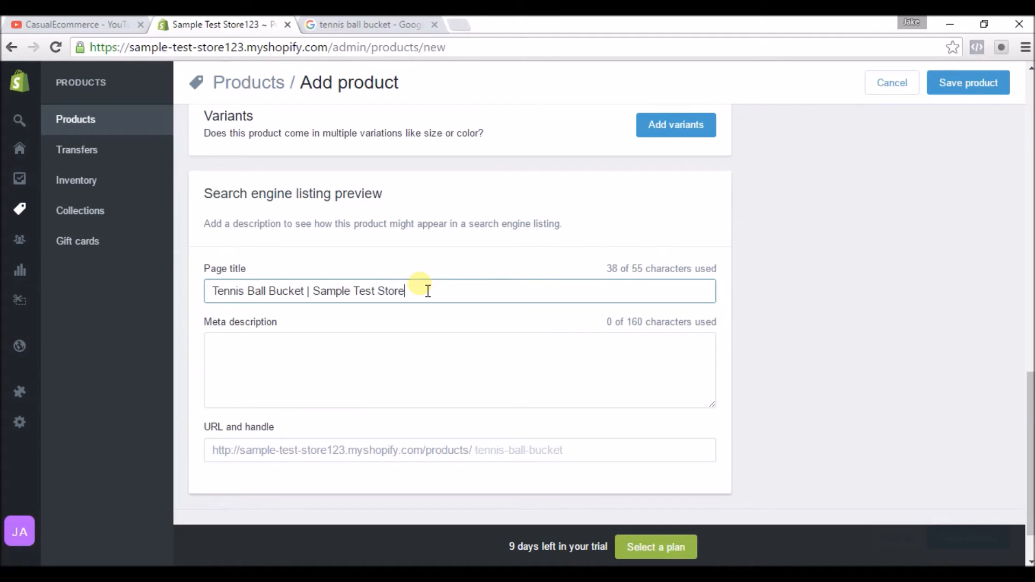
pyautogui.write('123')
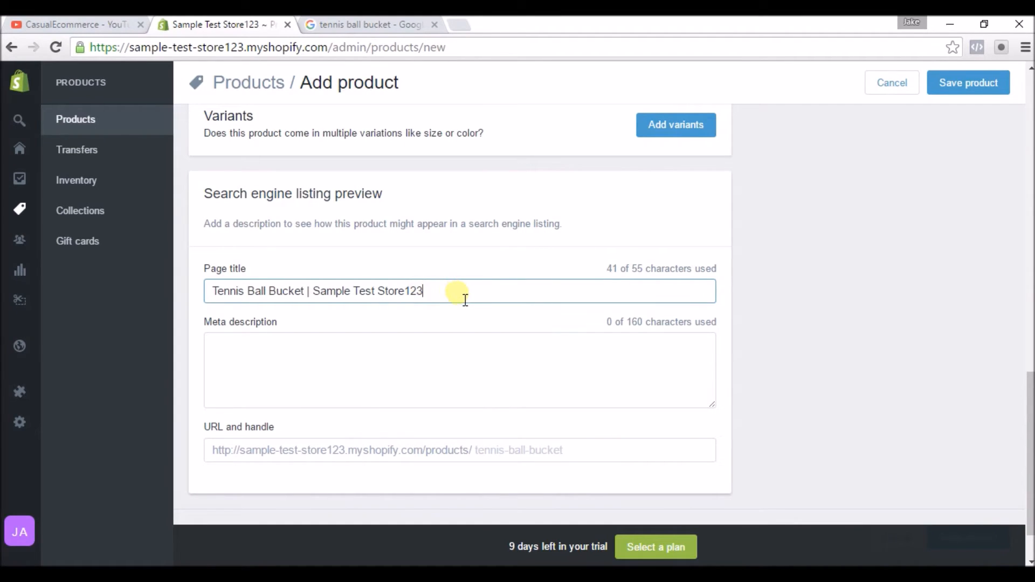
pyautogui.moveTo(481, 309)
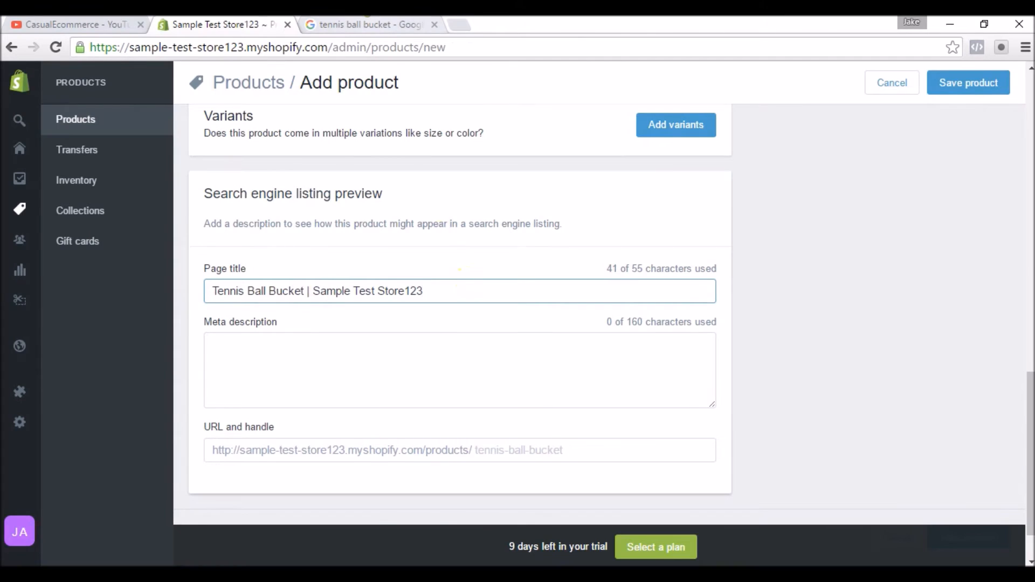
pyautogui.click(367, 25)
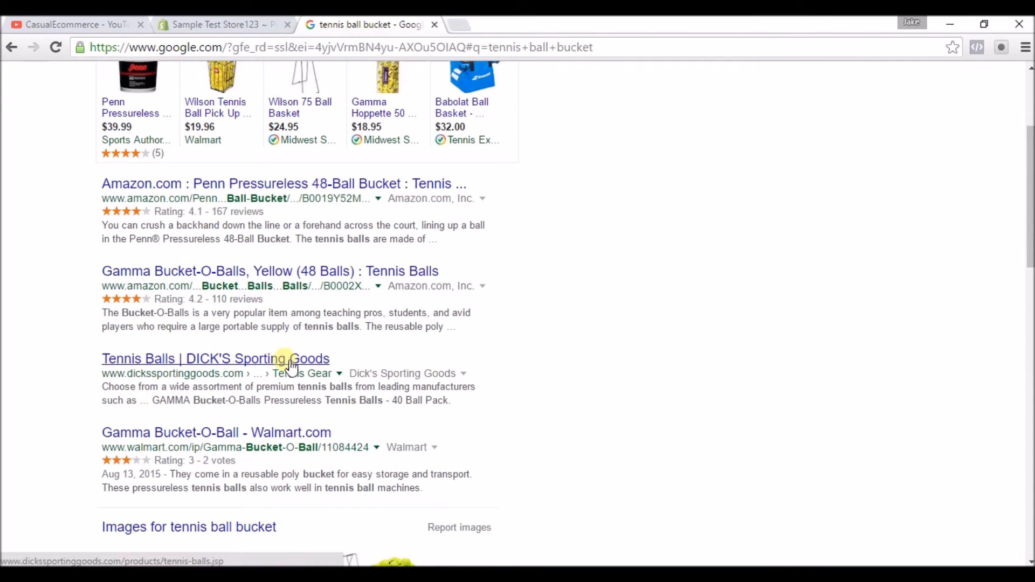
pyautogui.moveTo(221, 356)
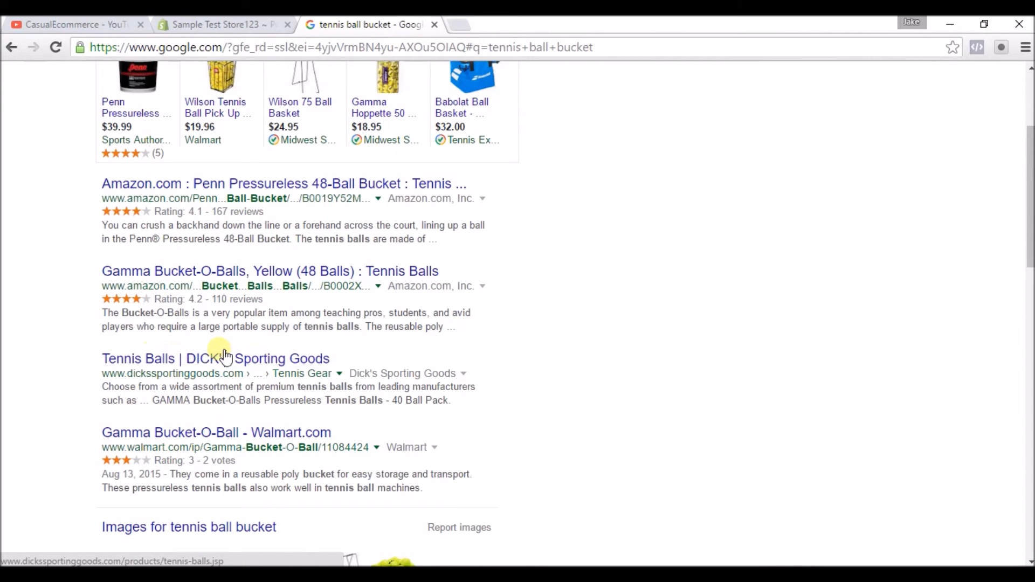
pyautogui.moveTo(129, 352)
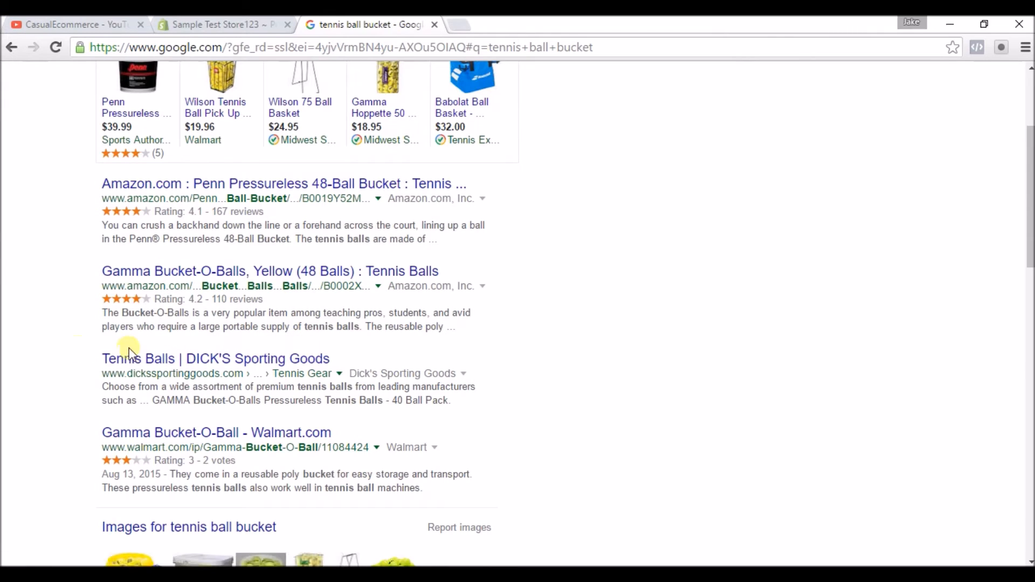
pyautogui.moveTo(333, 388)
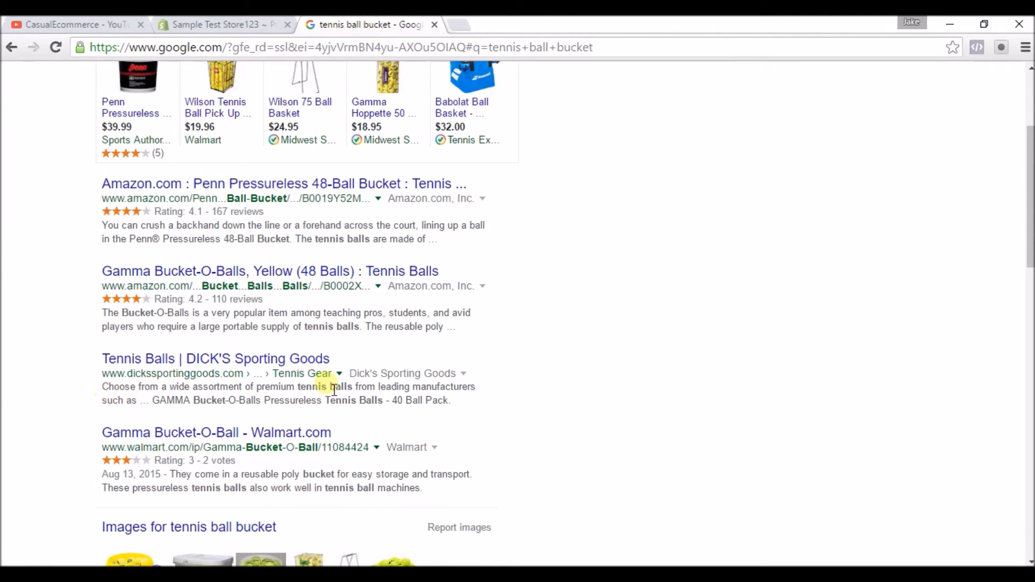
pyautogui.moveTo(132, 405)
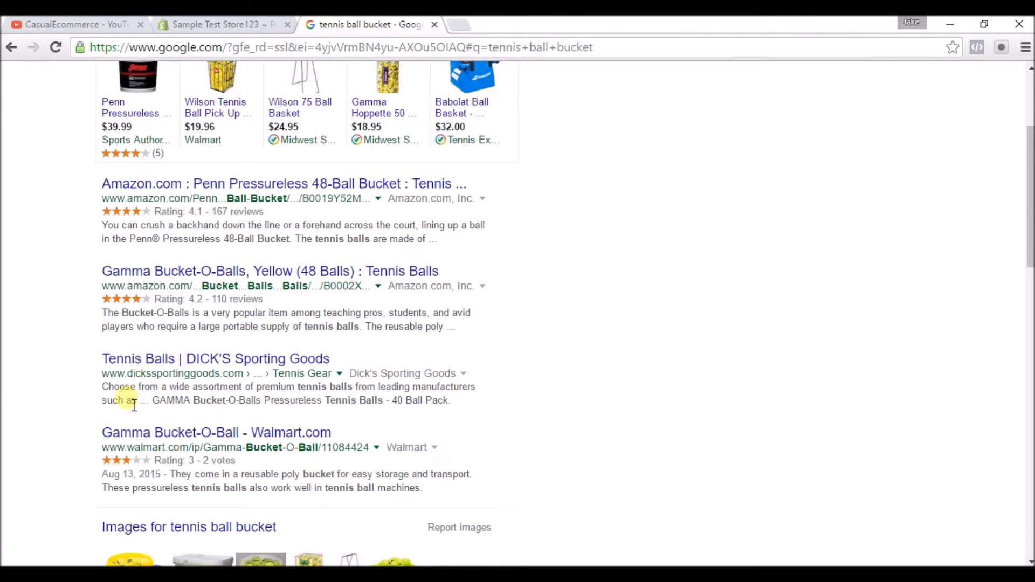
pyautogui.moveTo(182, 476)
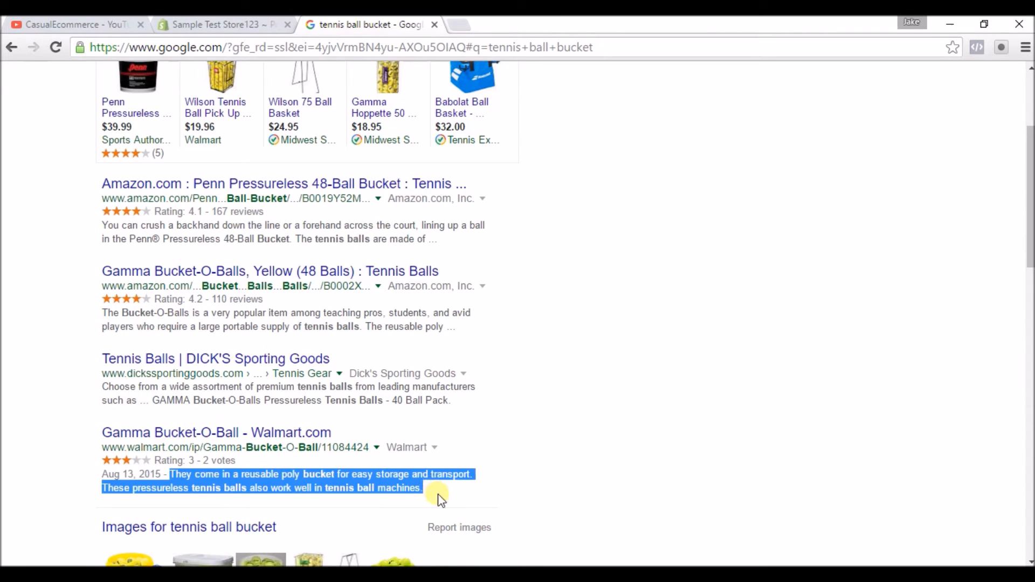
pyautogui.moveTo(294, 343)
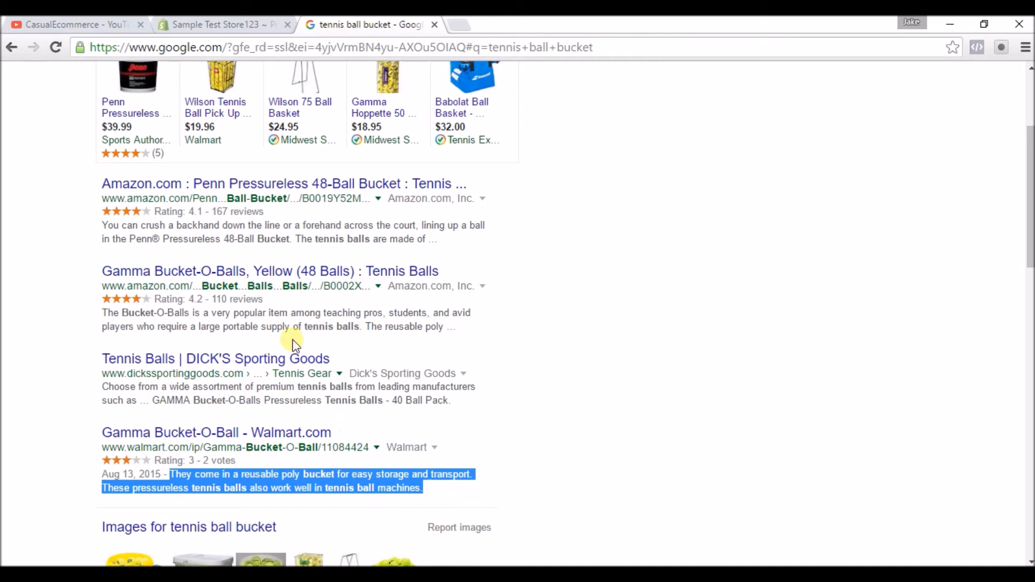
# Step: Return from the Walmart result's snippet to the store's Add product page
pyautogui.click(224, 24)
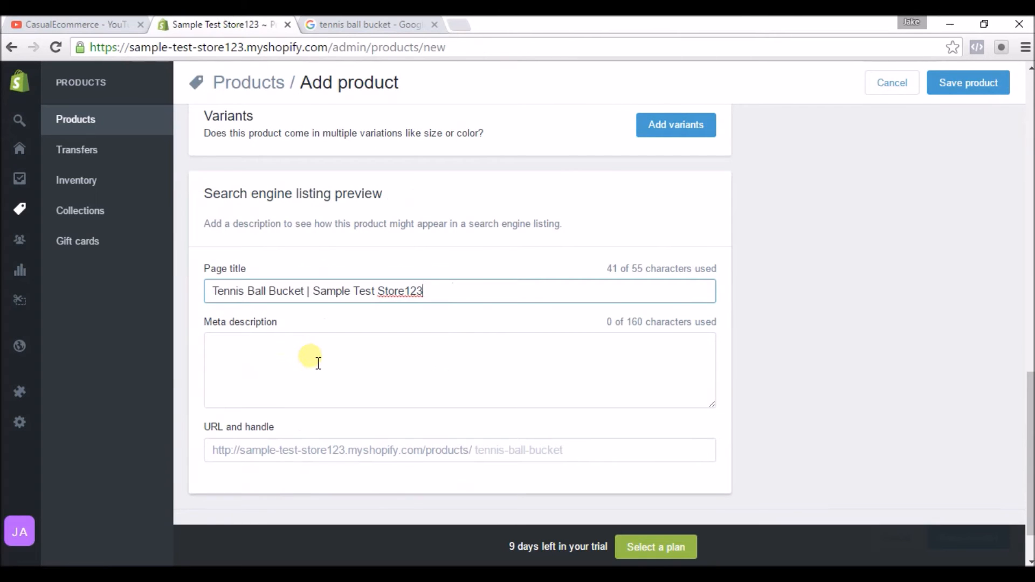
pyautogui.click(317, 363)
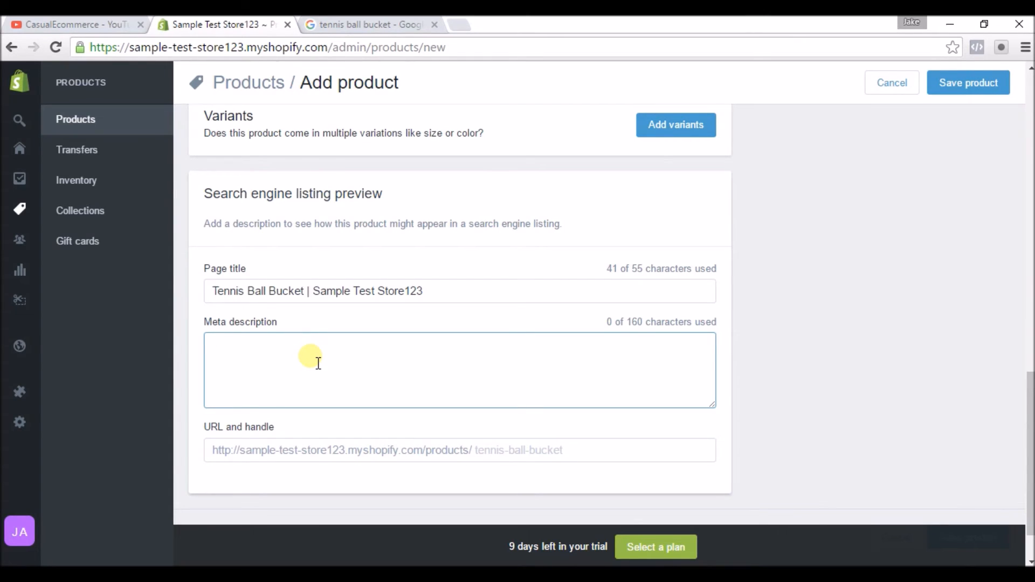
pyautogui.click(311, 357)
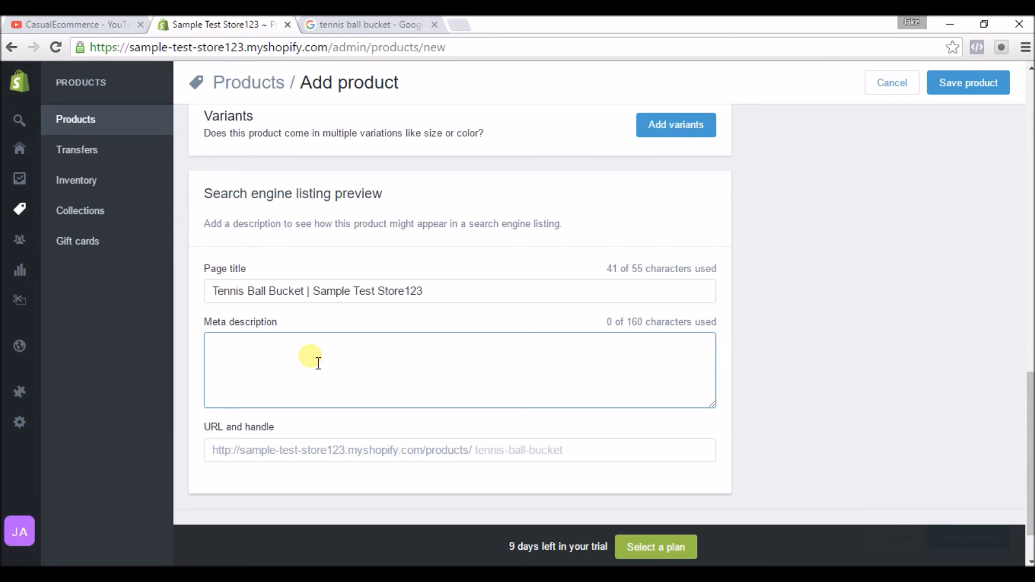
pyautogui.click(330, 363)
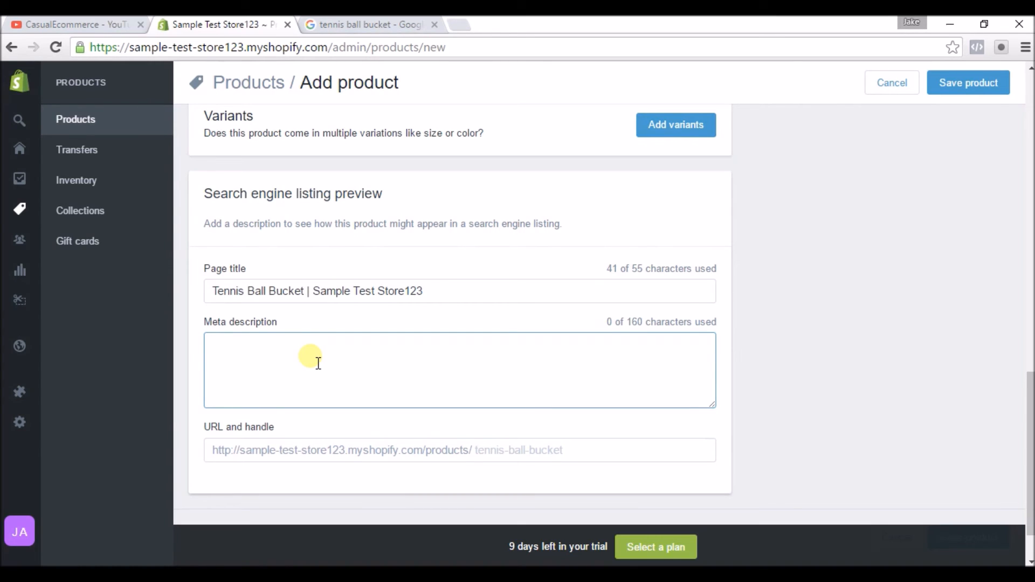
pyautogui.click(330, 363)
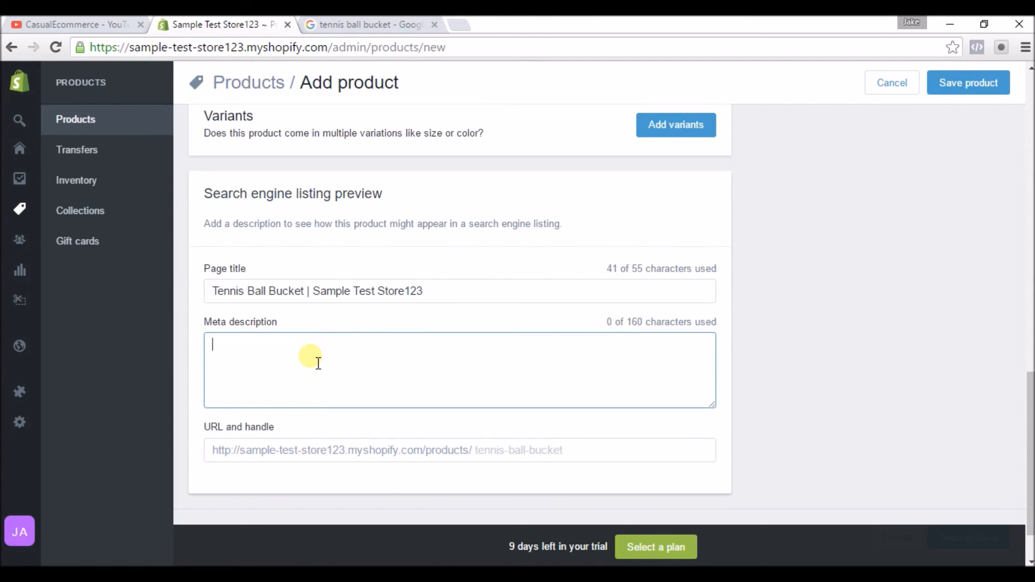
# Step: Write the meta description 'Shop for brand new buckets of tennis balls now! Browse a wide variety of bulk tennis...' and highlight its keywords
pyautogui.write('Shop for brand new buckets of tennis balls now! Browse a wide variety of bulk tennis balls at Sample Test Store 123.')
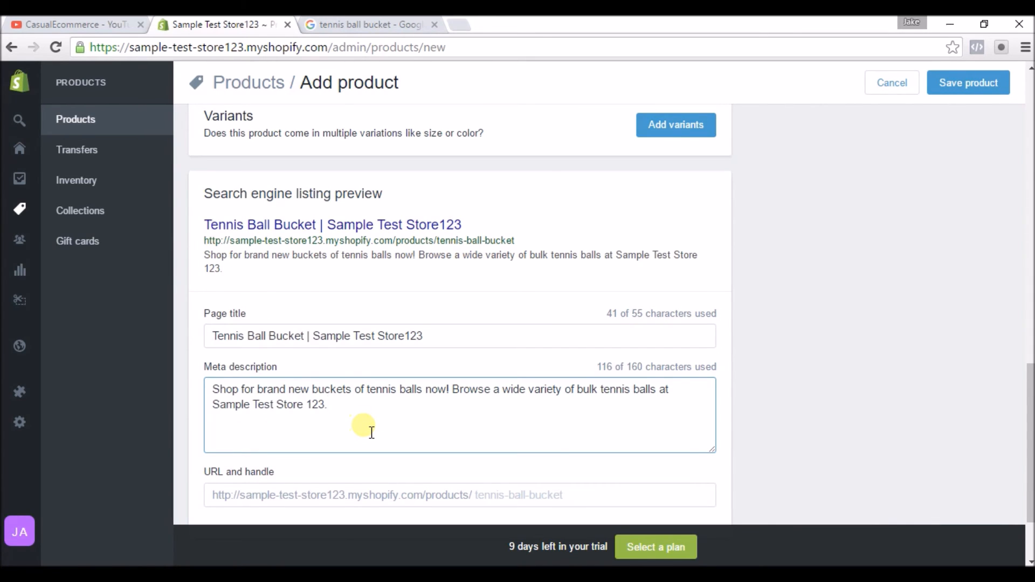
pyautogui.moveTo(340, 424)
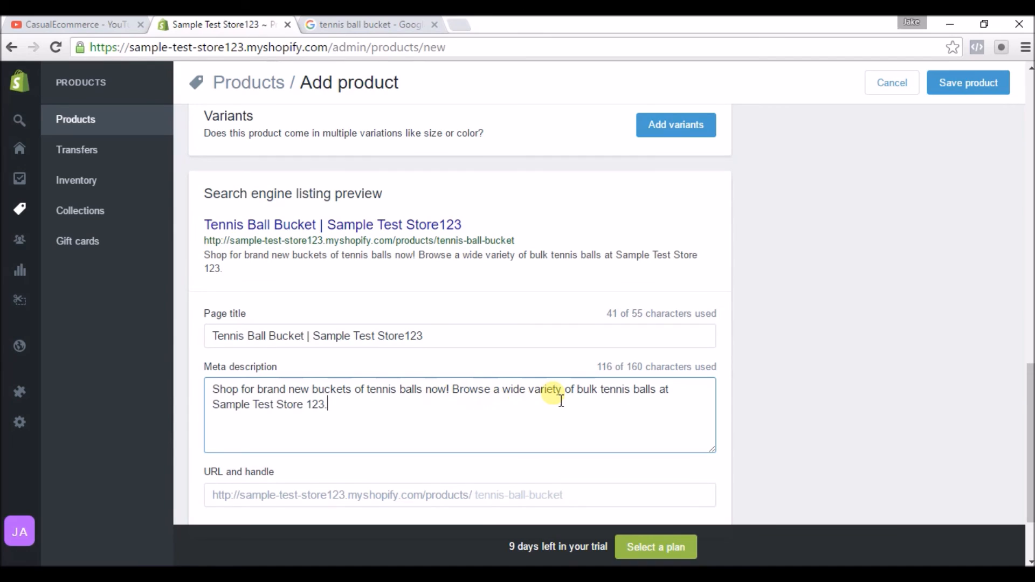
pyautogui.moveTo(233, 419)
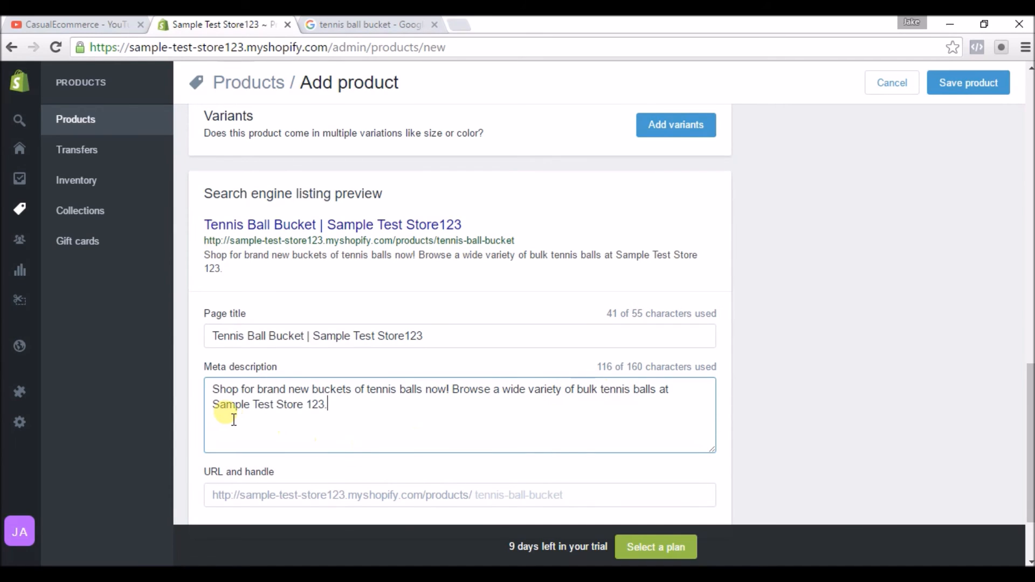
pyautogui.moveTo(352, 413)
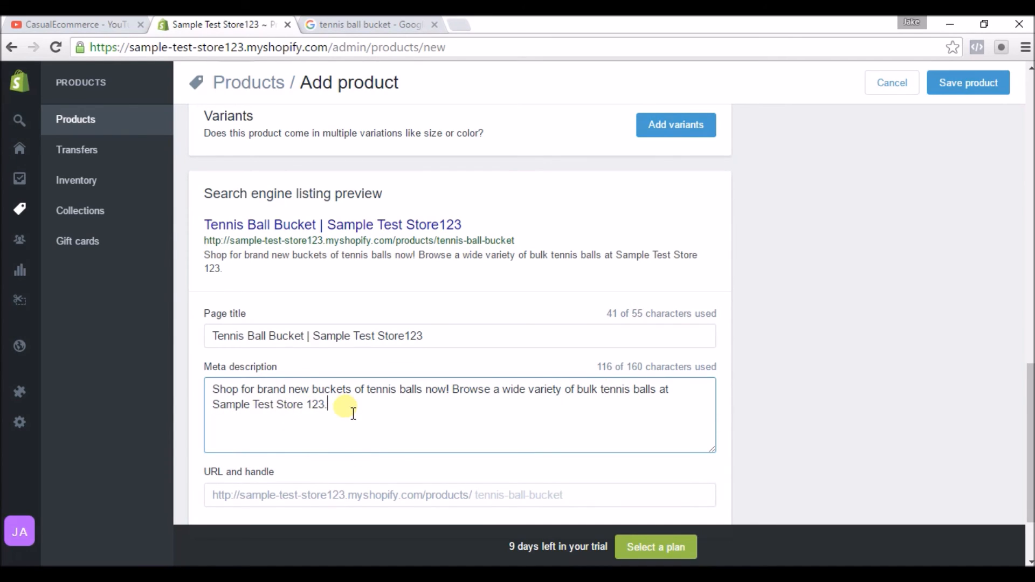
pyautogui.moveTo(426, 413)
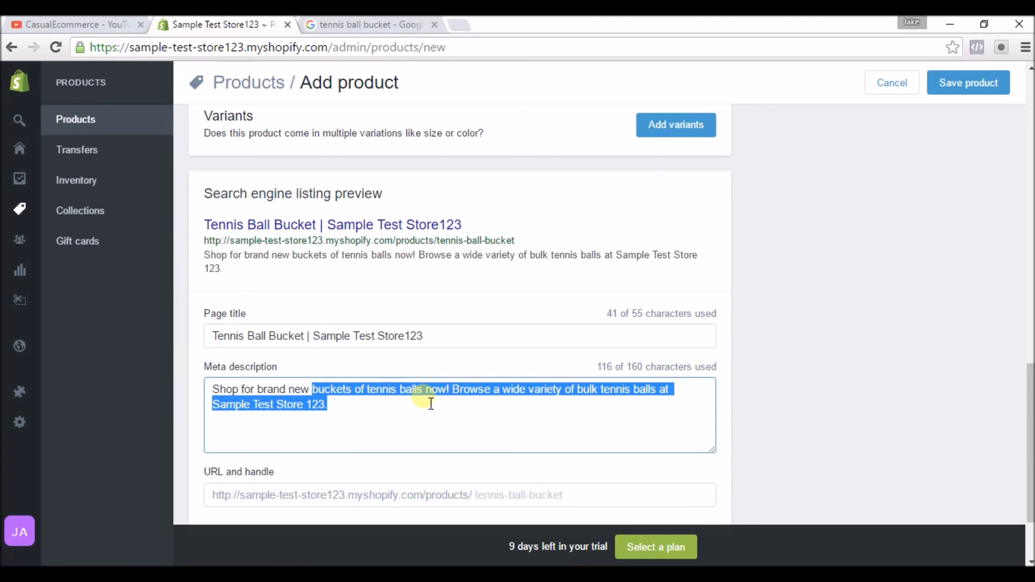
pyautogui.doubleClick(585, 389)
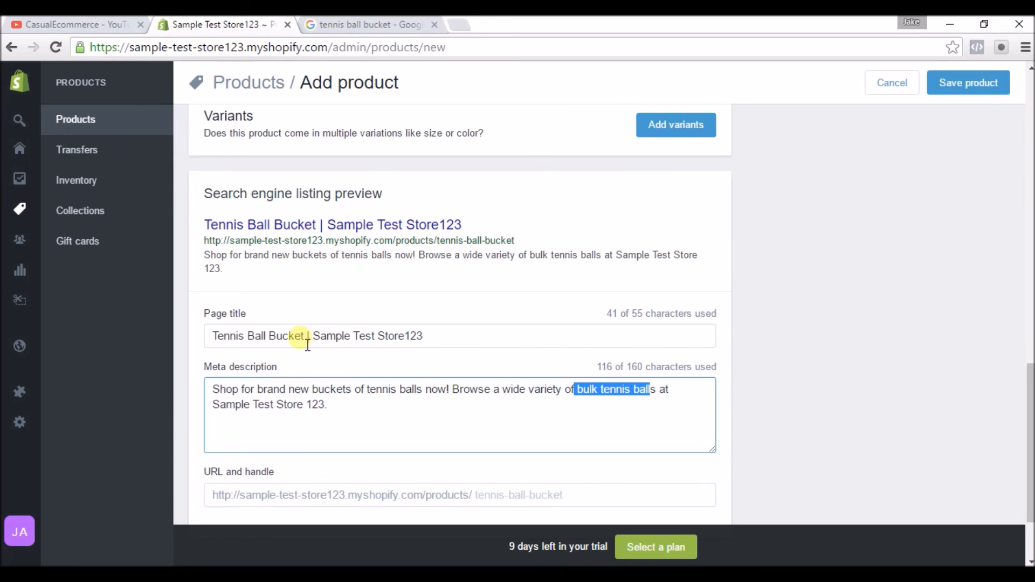
pyautogui.click(256, 336)
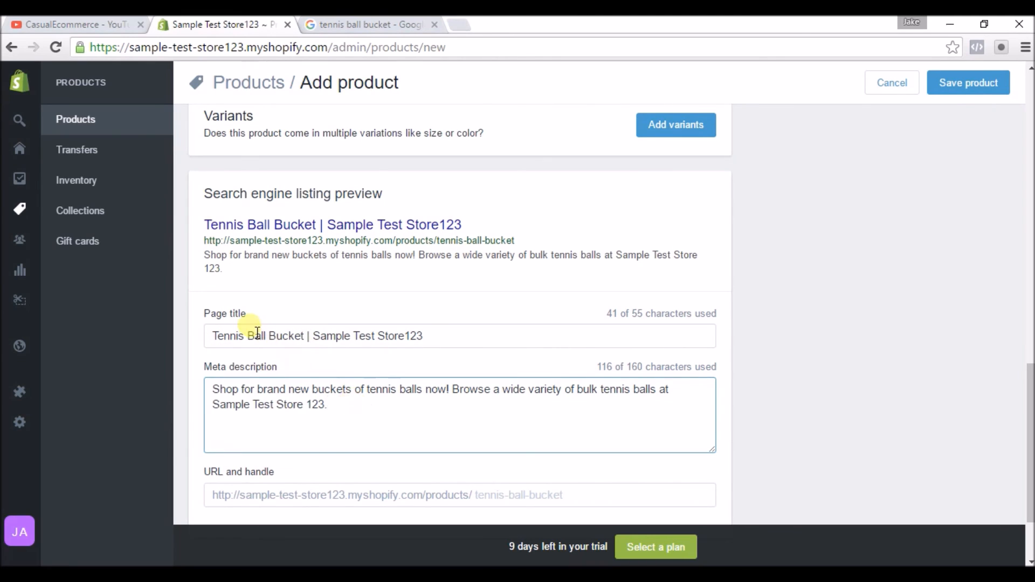
pyautogui.moveTo(344, 407)
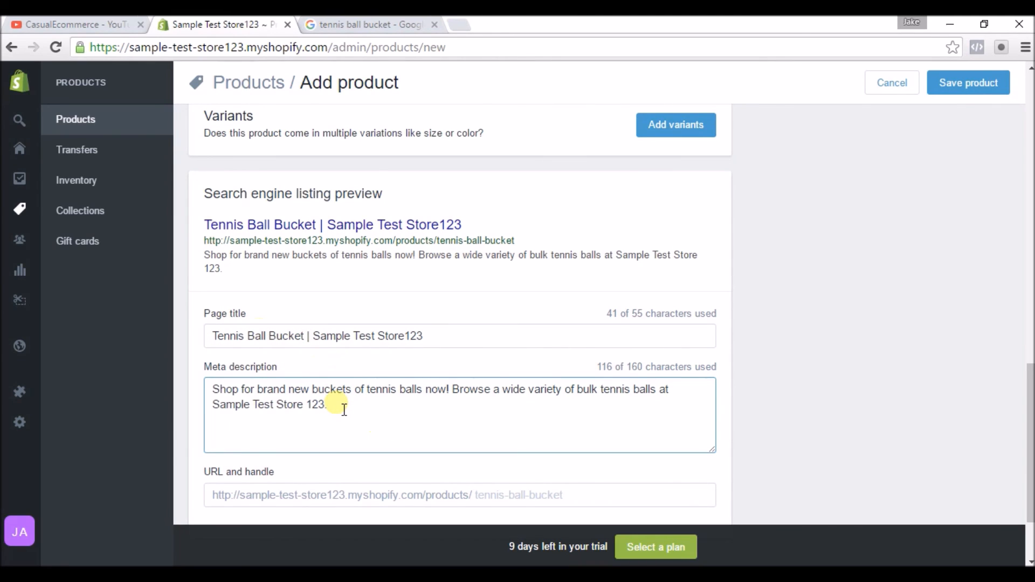
pyautogui.moveTo(403, 406)
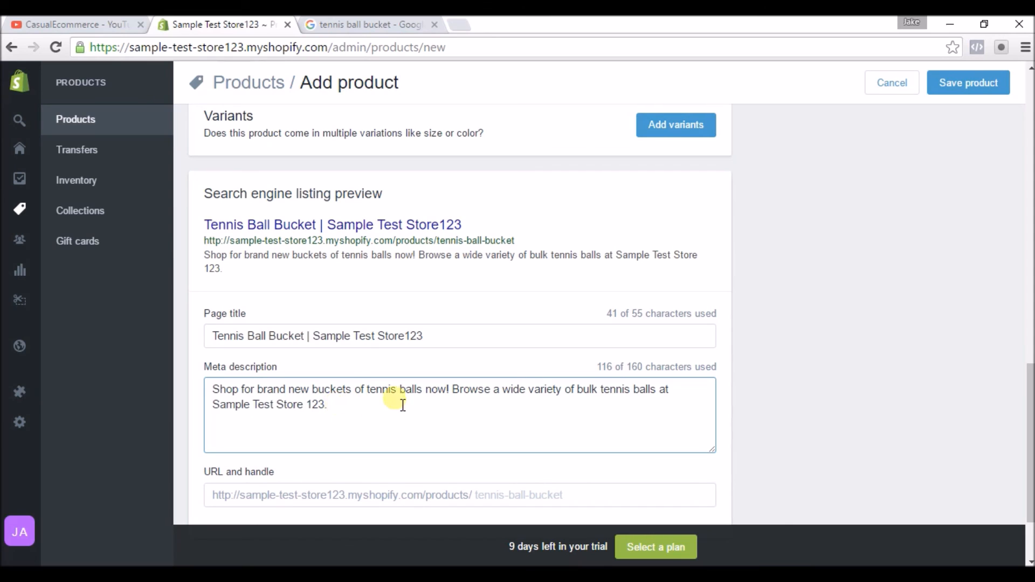
pyautogui.moveTo(597, 393)
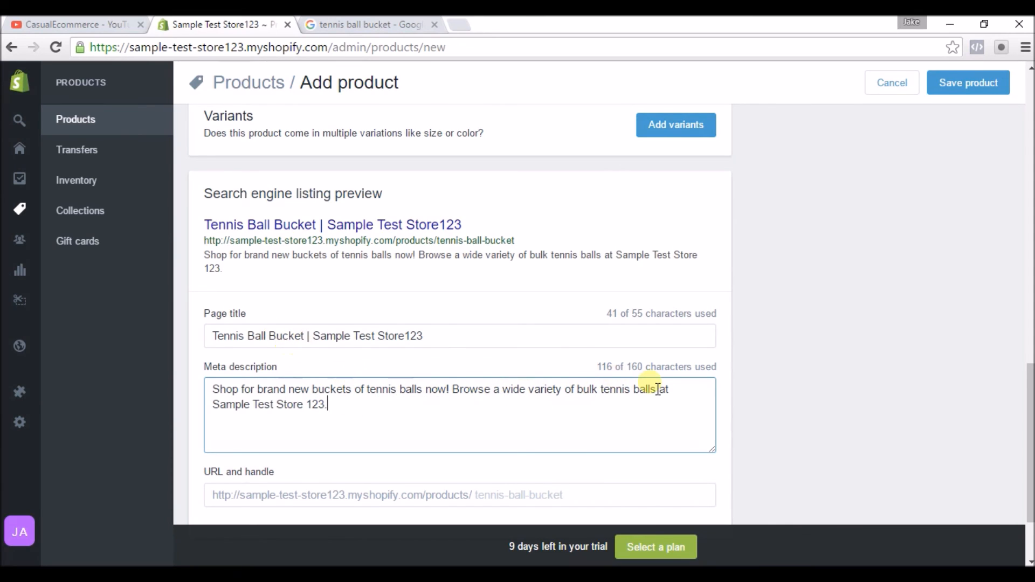
# Step: Confirm the URL handle tennis-ball-bucket and review the listing preview with title, URL and meta description
pyautogui.scroll(-3)
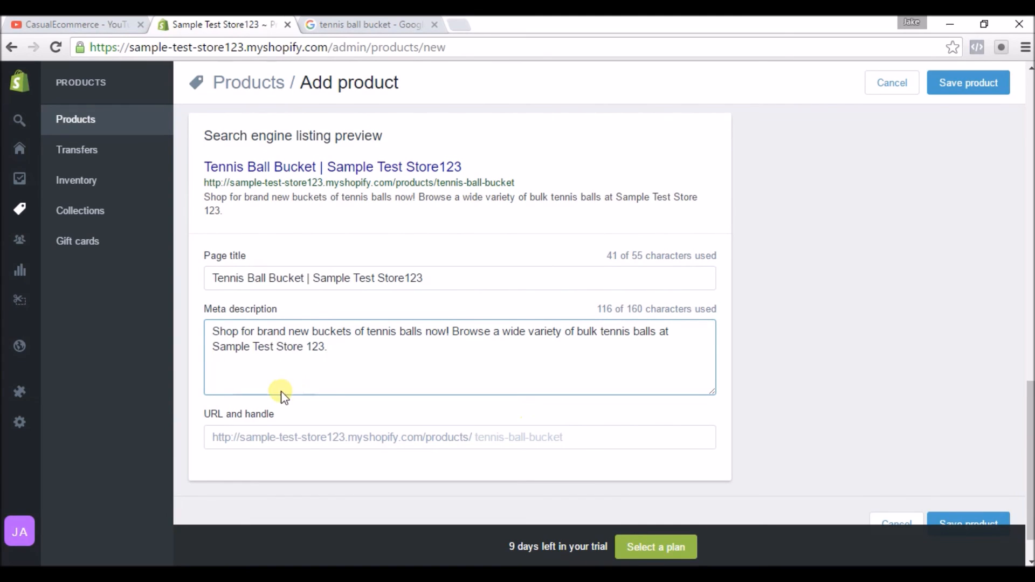
pyautogui.moveTo(307, 56)
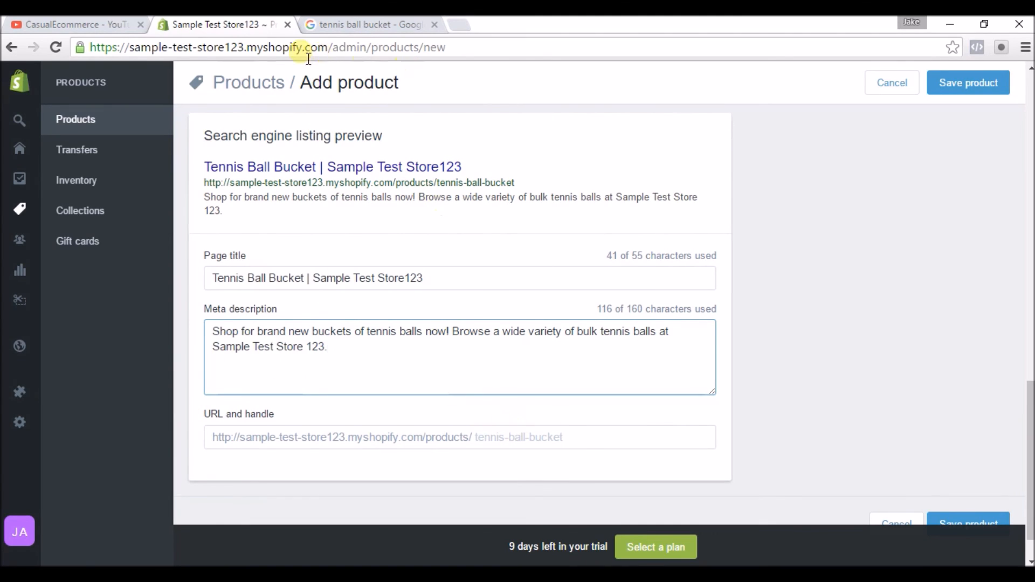
pyautogui.moveTo(453, 47)
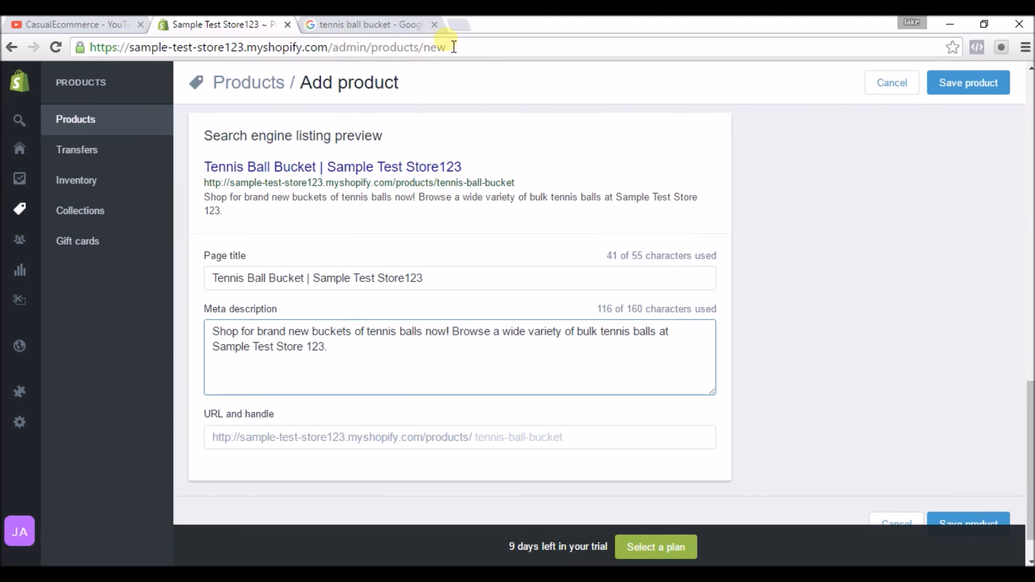
pyautogui.click(518, 437)
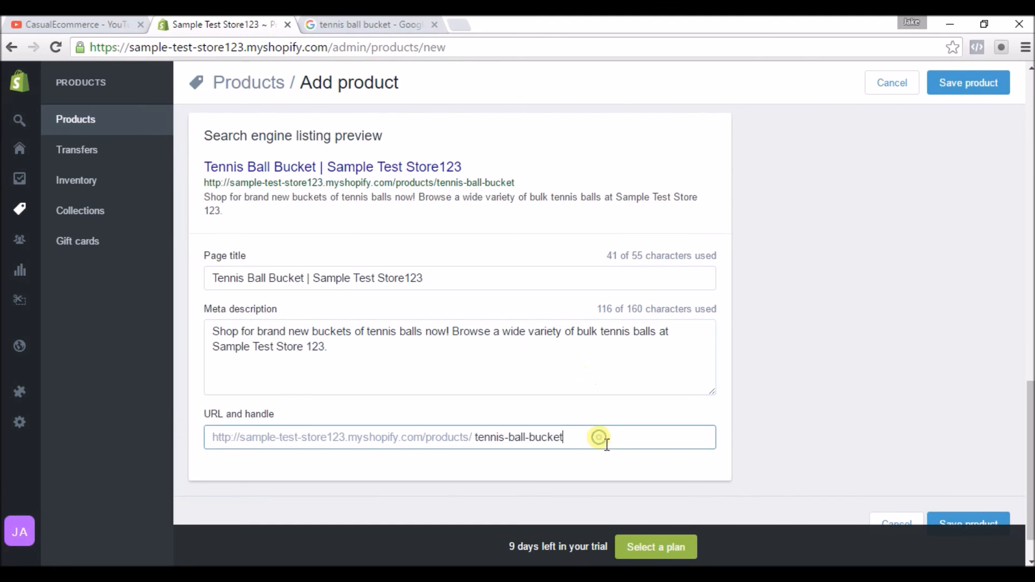
pyautogui.moveTo(838, 408)
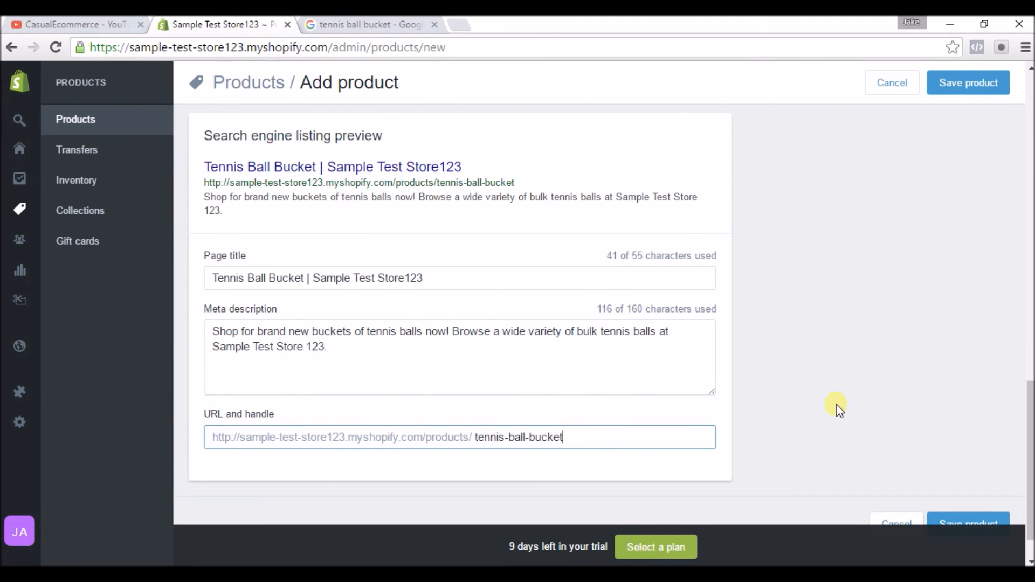
pyautogui.scroll(3)
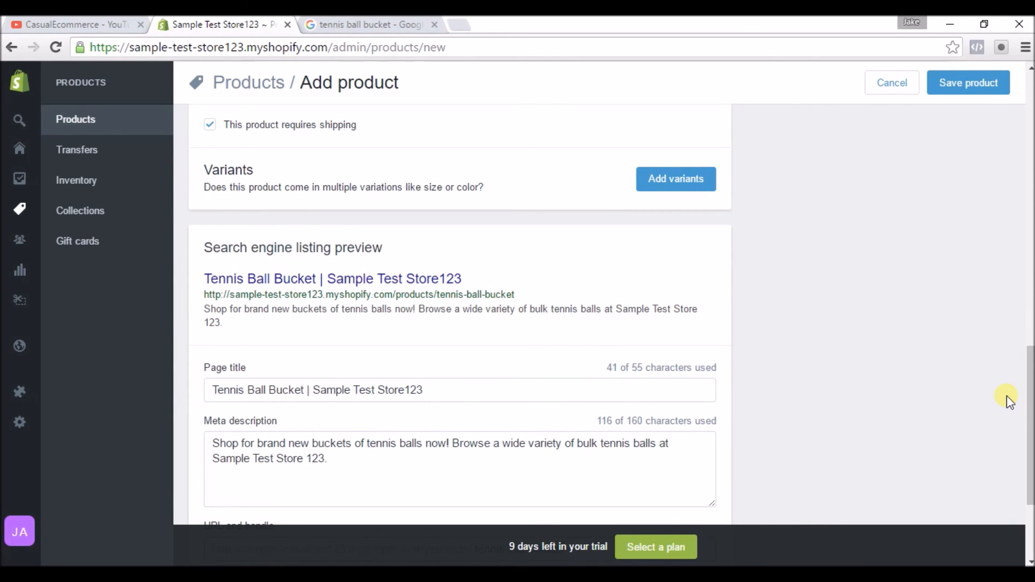
pyautogui.moveTo(584, 421)
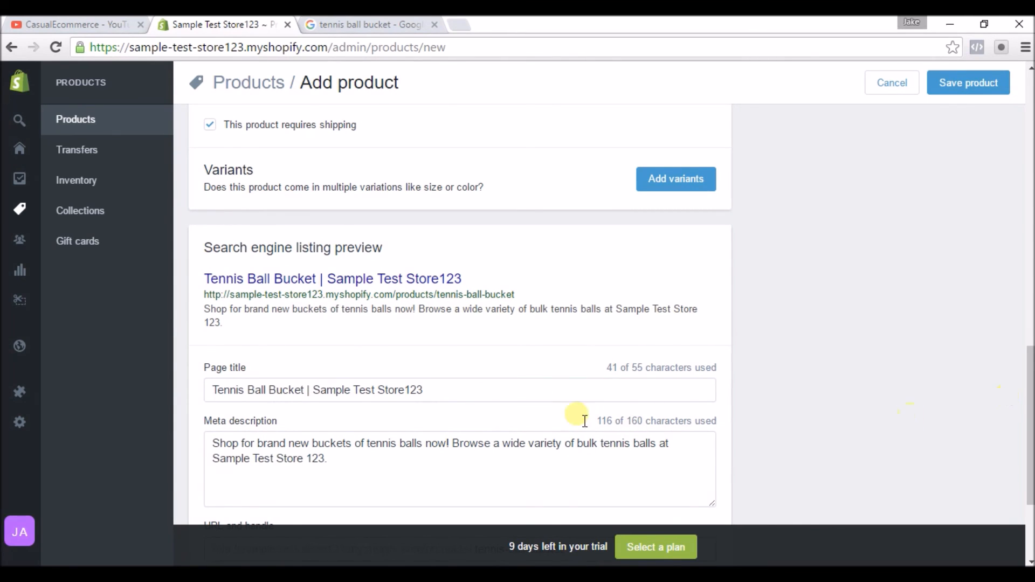
pyautogui.moveTo(379, 341)
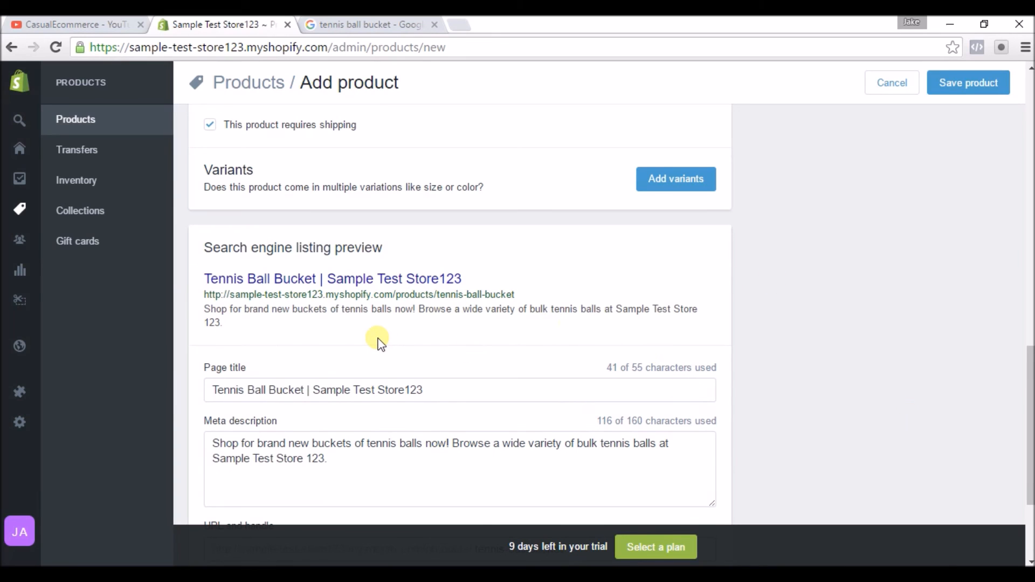